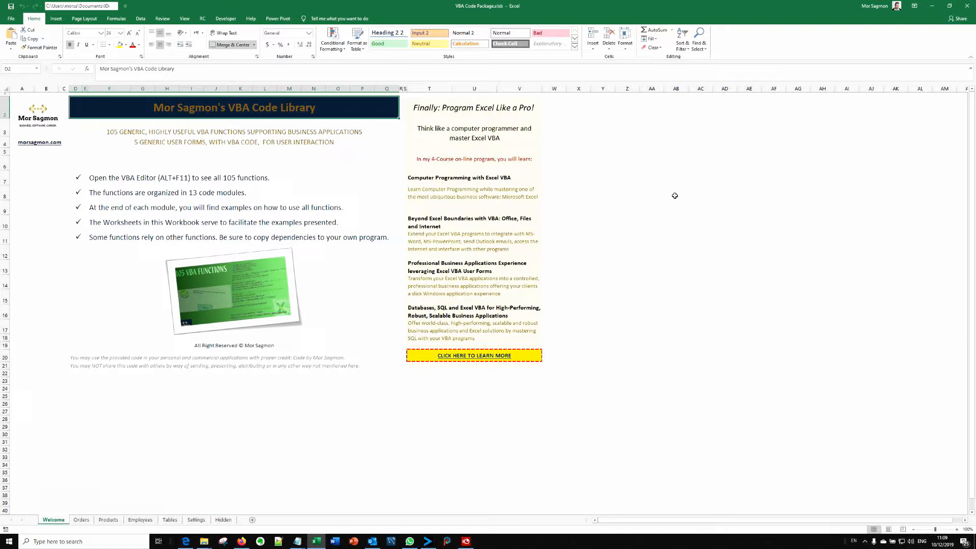
mouse_move(311, 227)
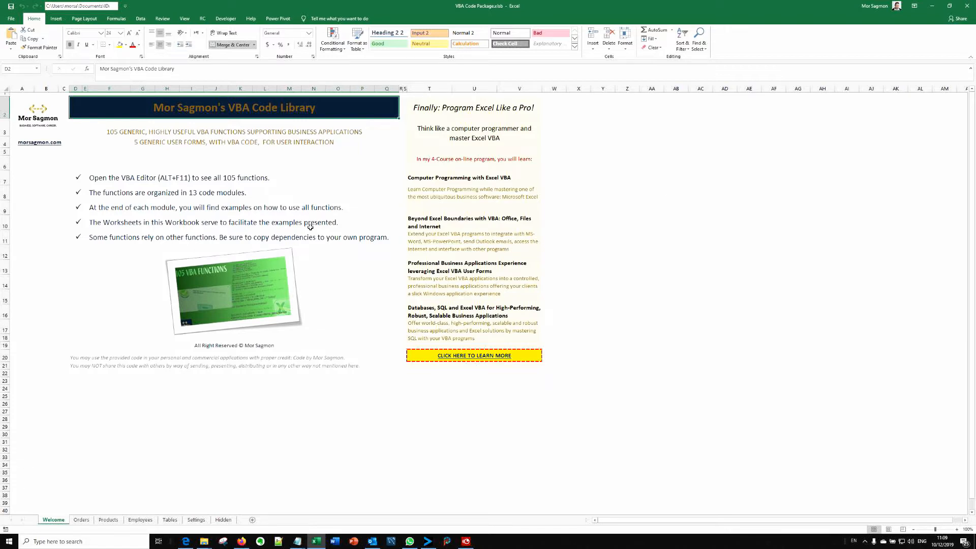
mouse_move(369, 328)
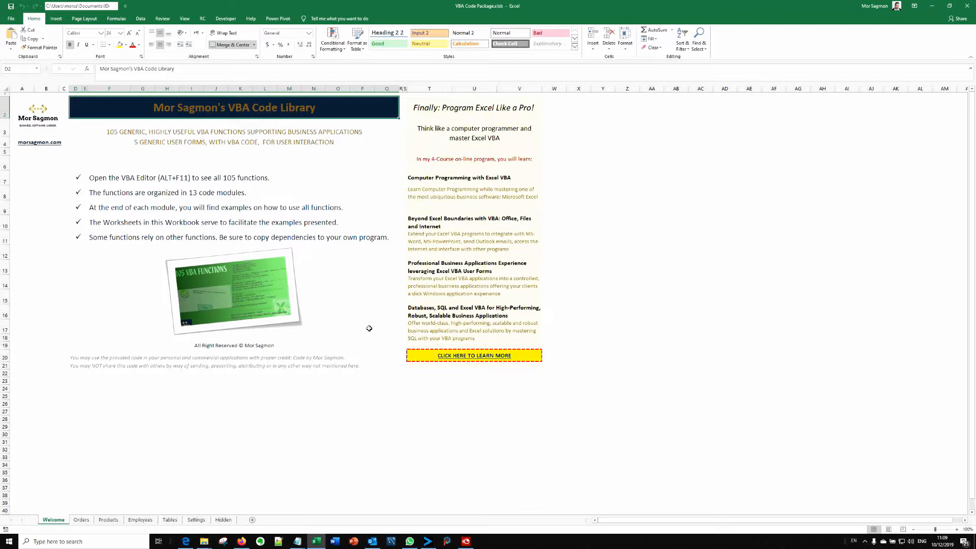
mouse_move(201, 202)
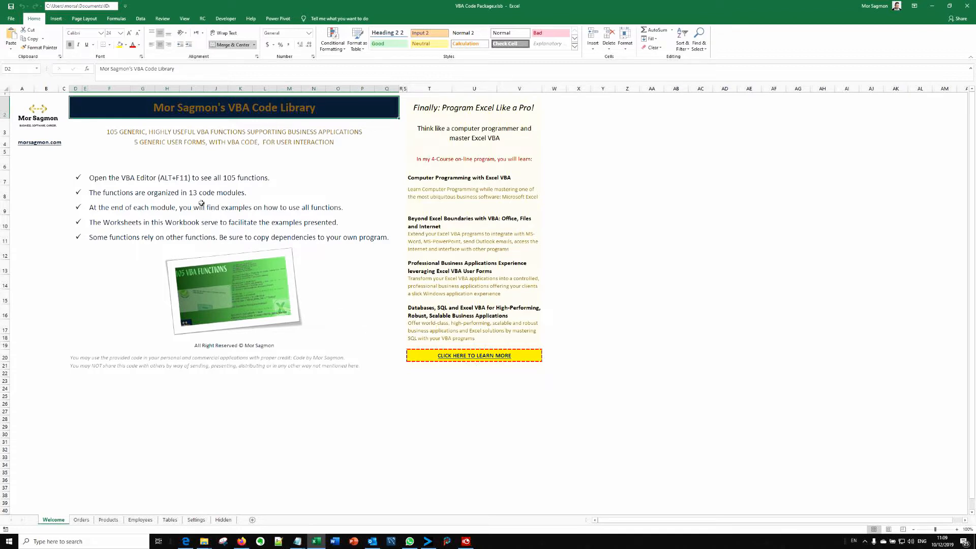
mouse_move(417, 131)
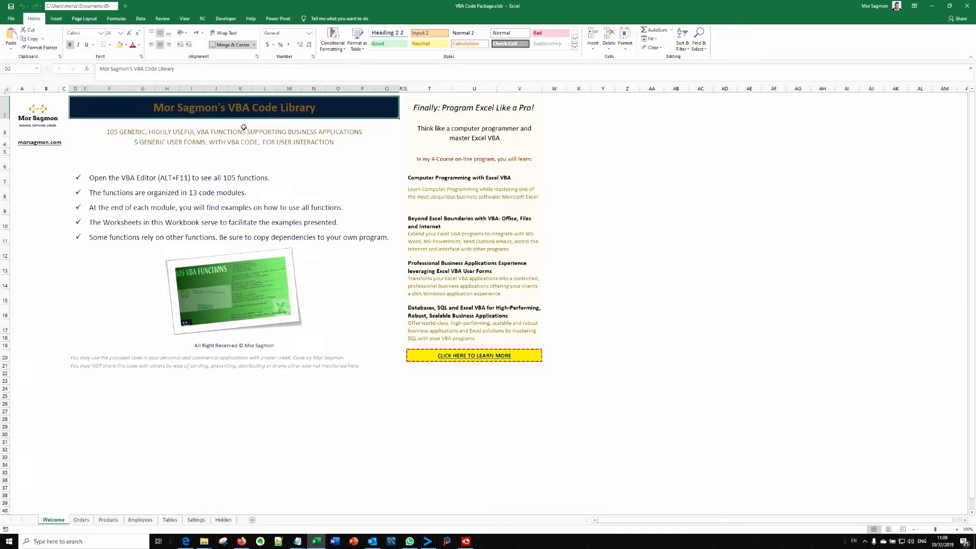
mouse_move(314, 146)
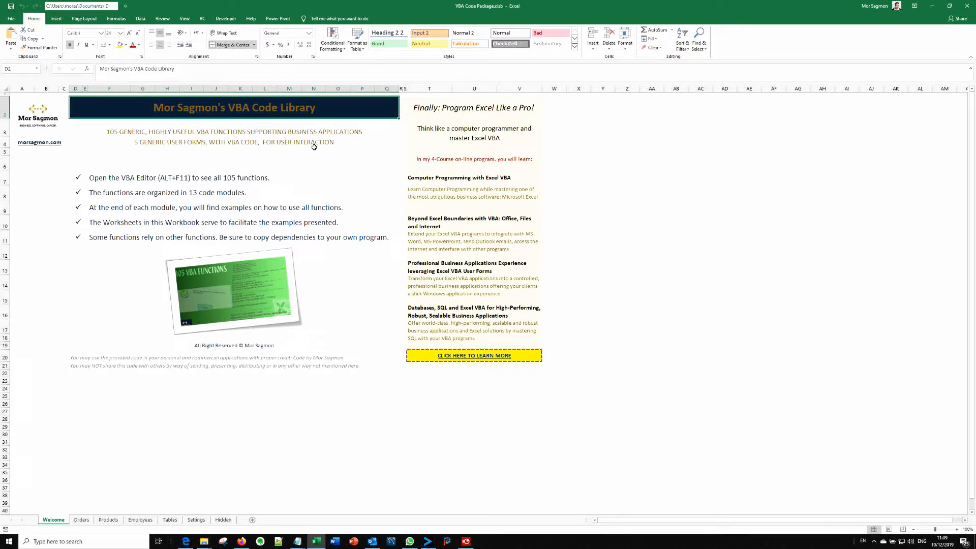
mouse_move(212, 185)
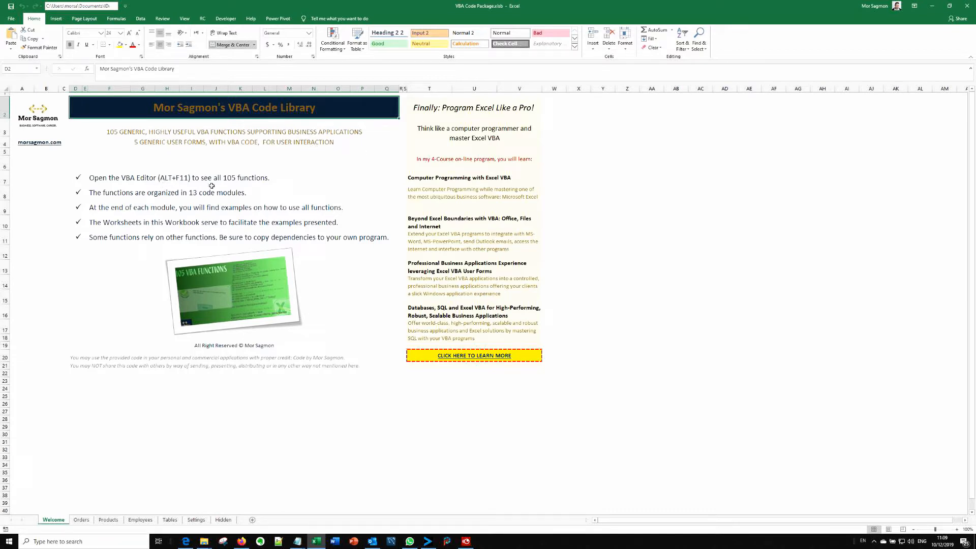
mouse_move(145, 177)
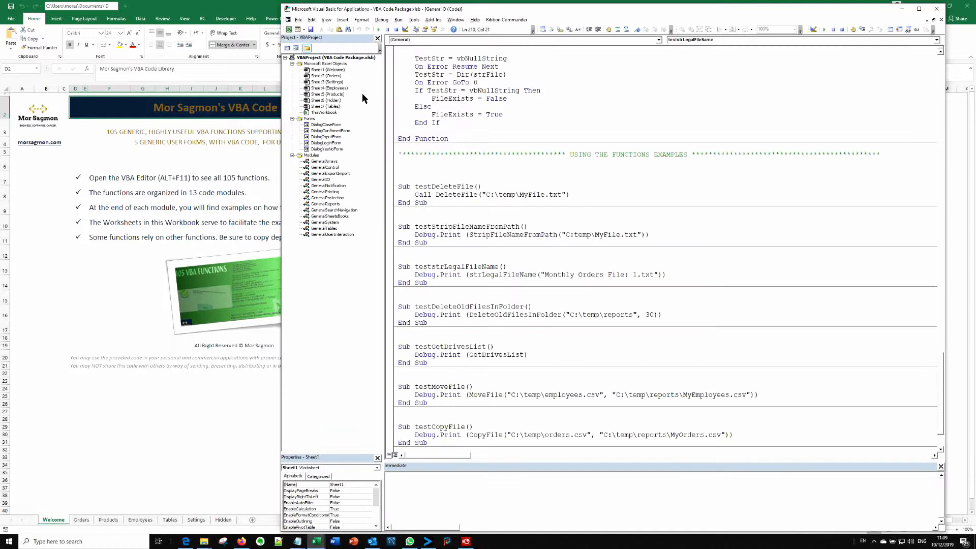
mouse_move(322, 75)
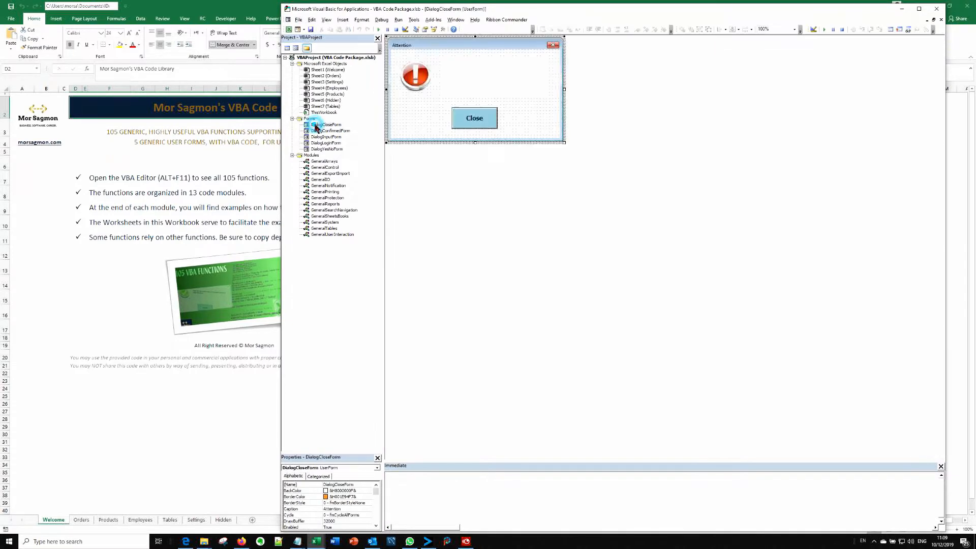
Preview the task-completed and input-request dialog forms, then view the Yes/No form's code
left_click(329, 130)
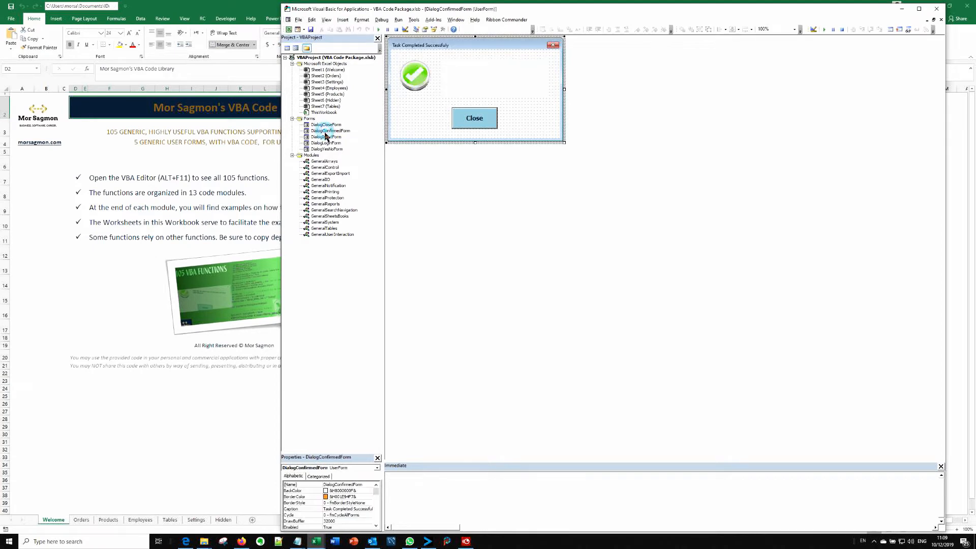
left_click(325, 143)
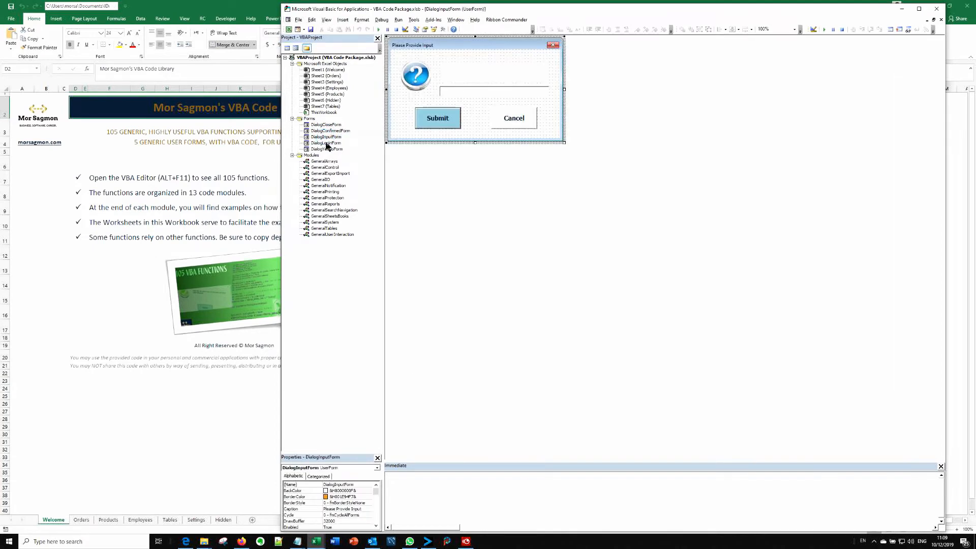
right_click(324, 142)
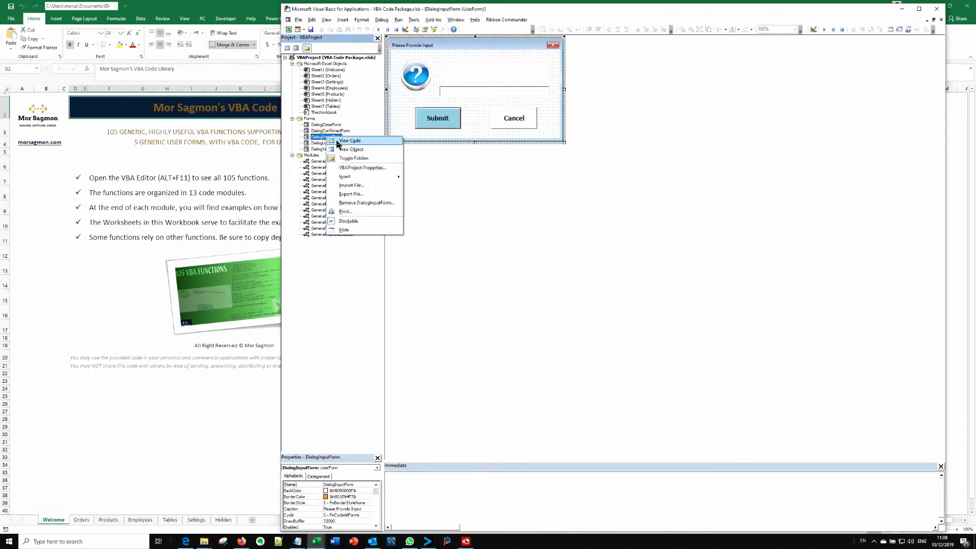
left_click(350, 140)
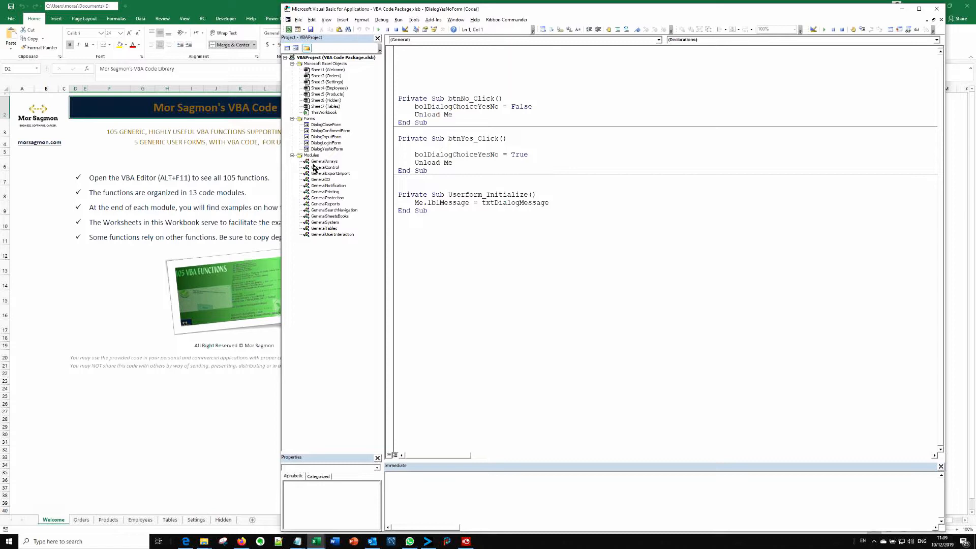
mouse_move(329, 175)
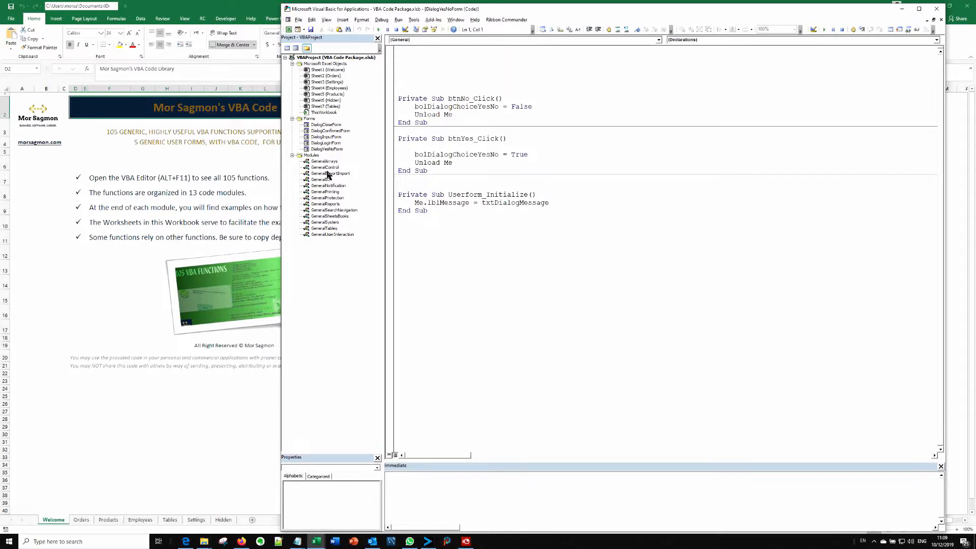
Open the GeneralExportImport module's code, then the GeneralIO module's file-handling functions
left_click(324, 161)
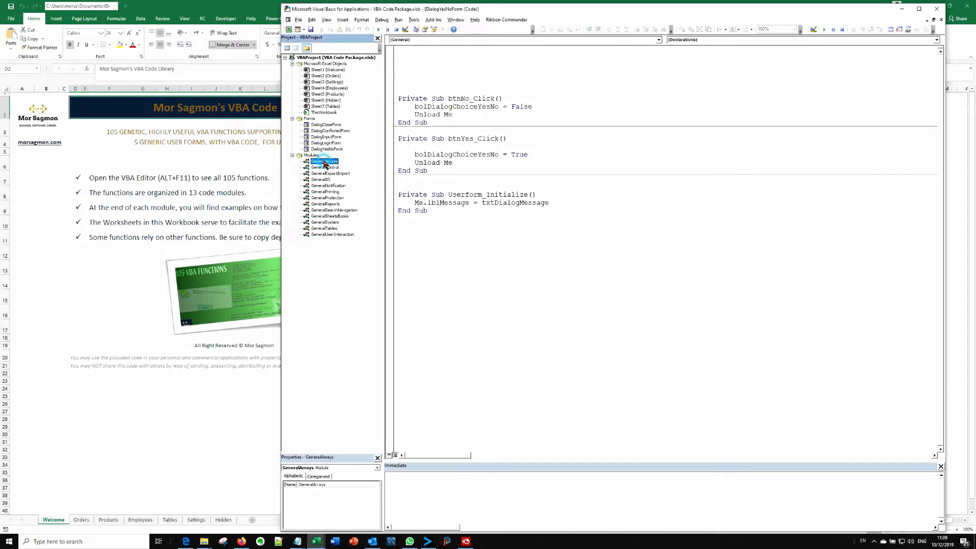
double_click(323, 161)
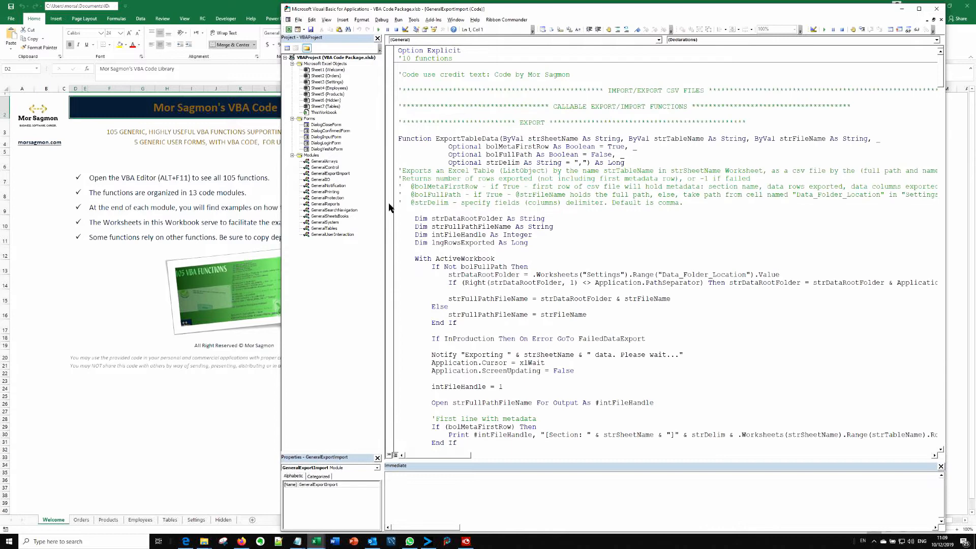
left_click(330, 172)
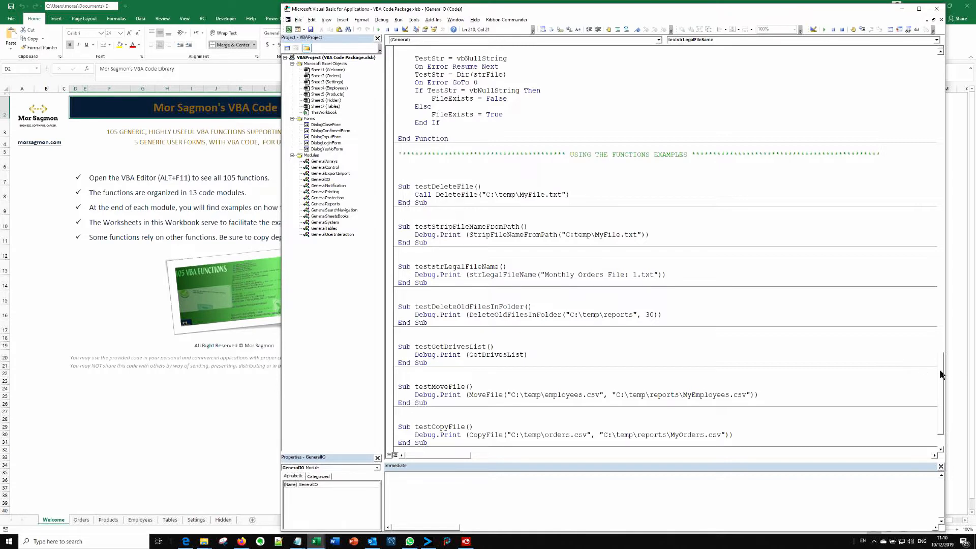
scroll("up", 3)
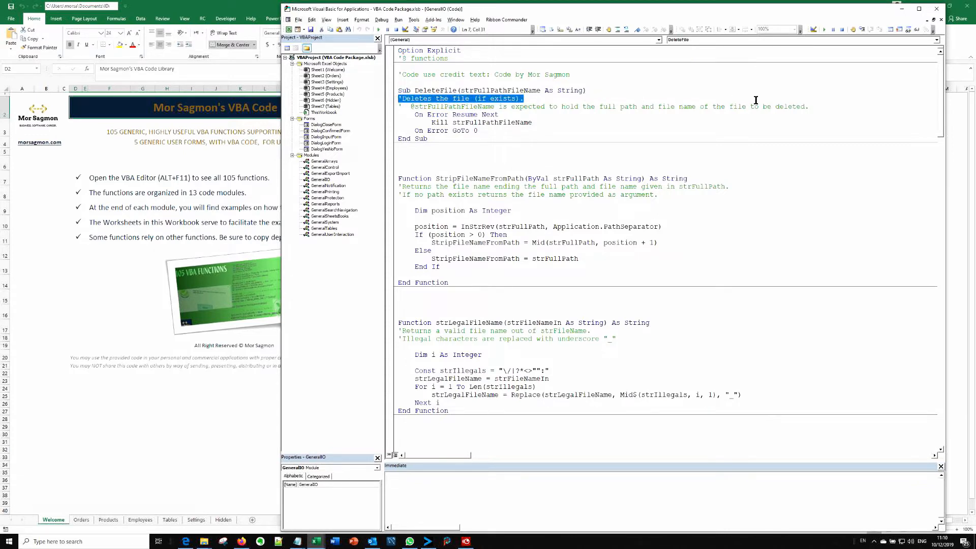
left_click(436, 98)
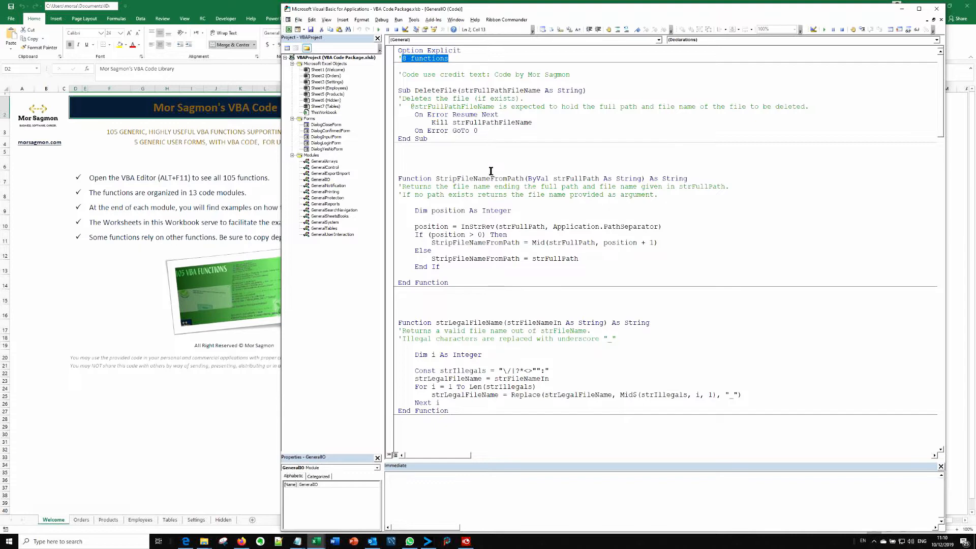
mouse_move(941, 98)
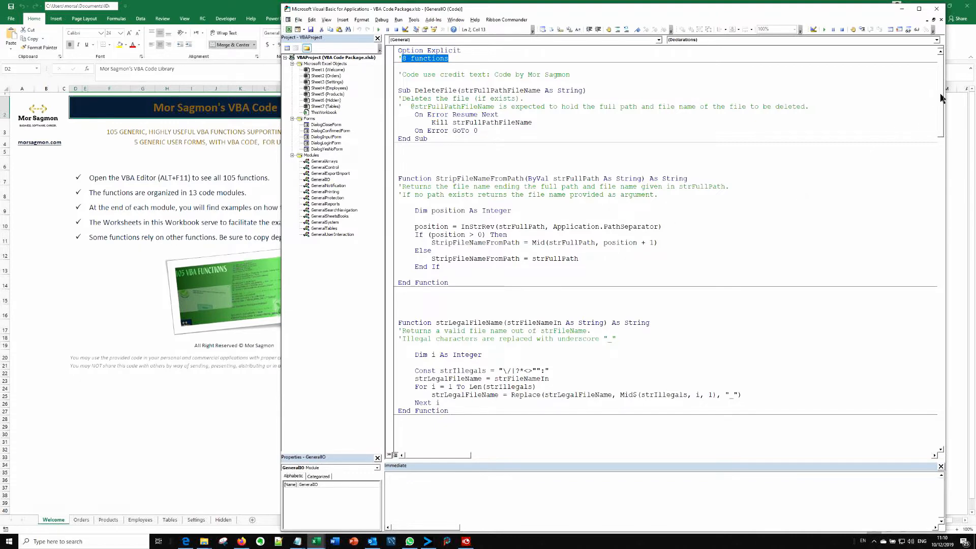
scroll("down", 3)
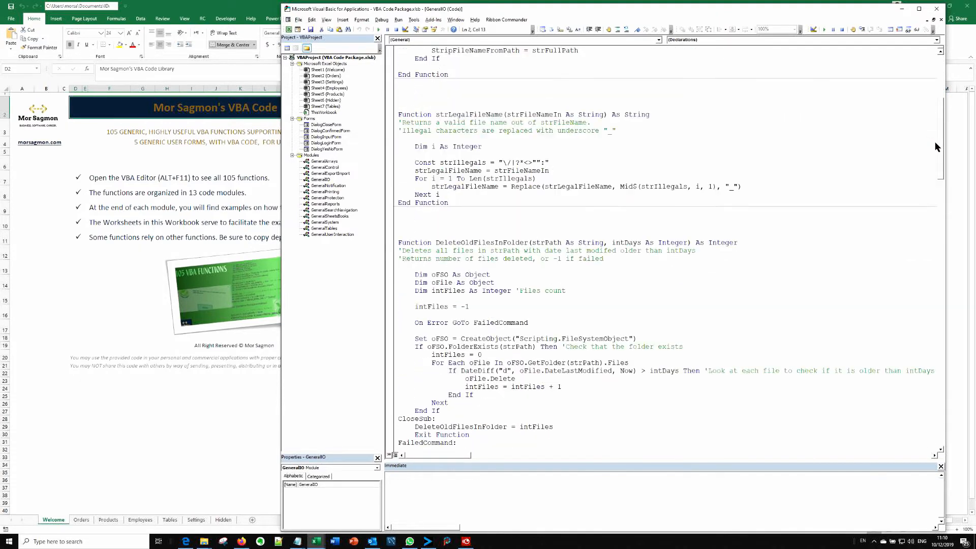
scroll("down", 3)
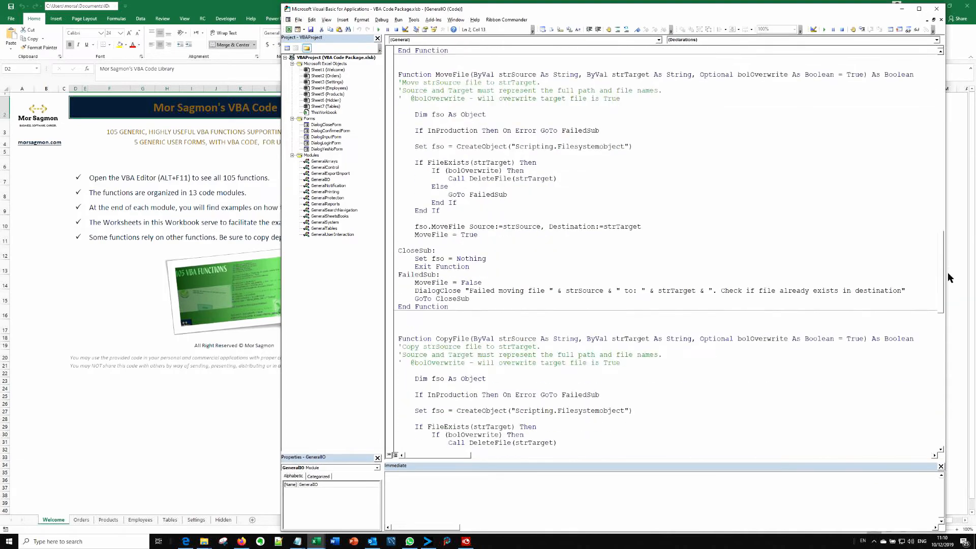
scroll("down", 3)
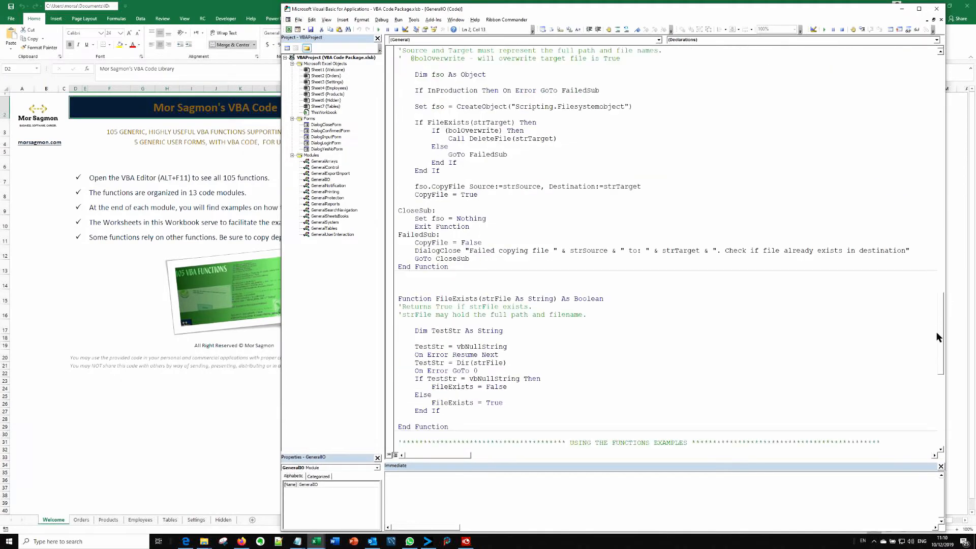
scroll("down", 3)
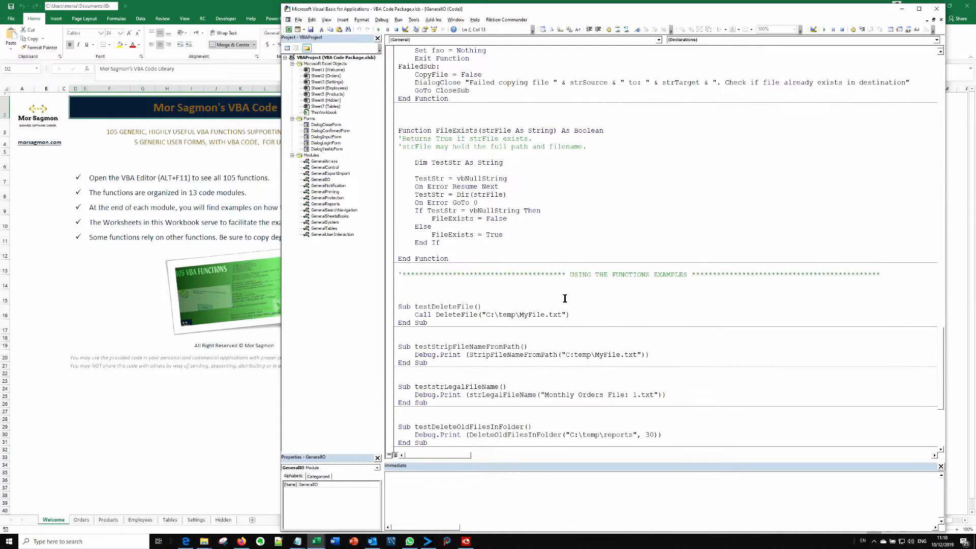
double_click(625, 275)
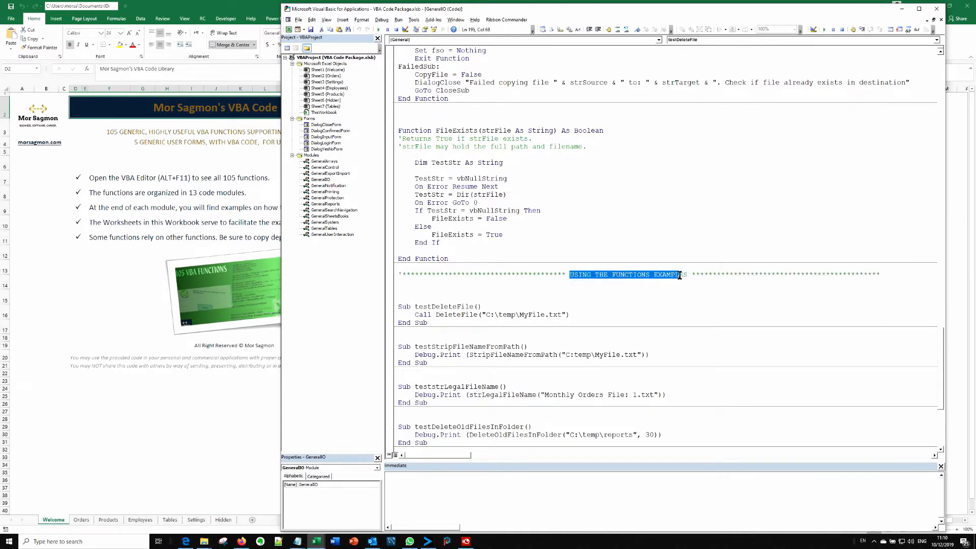
scroll("down", 3)
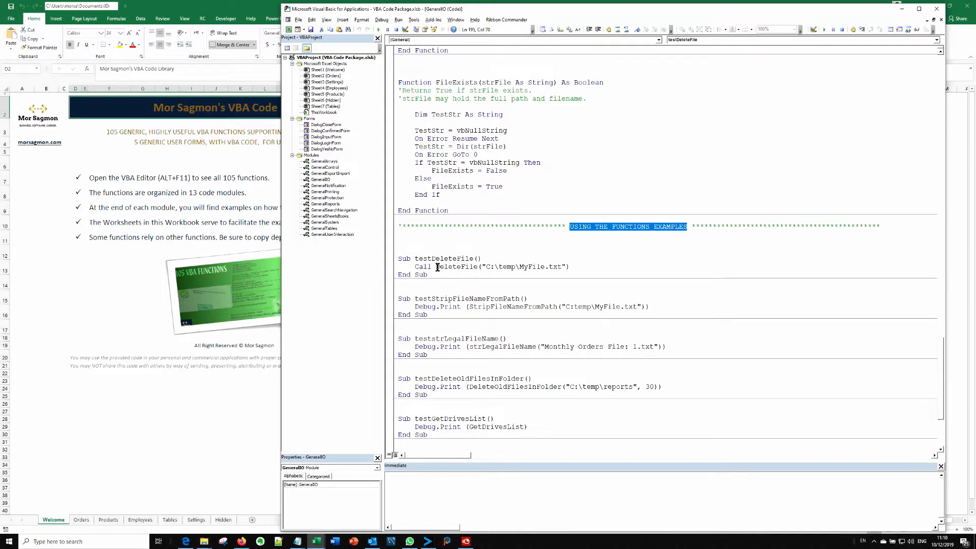
scroll("up", 3)
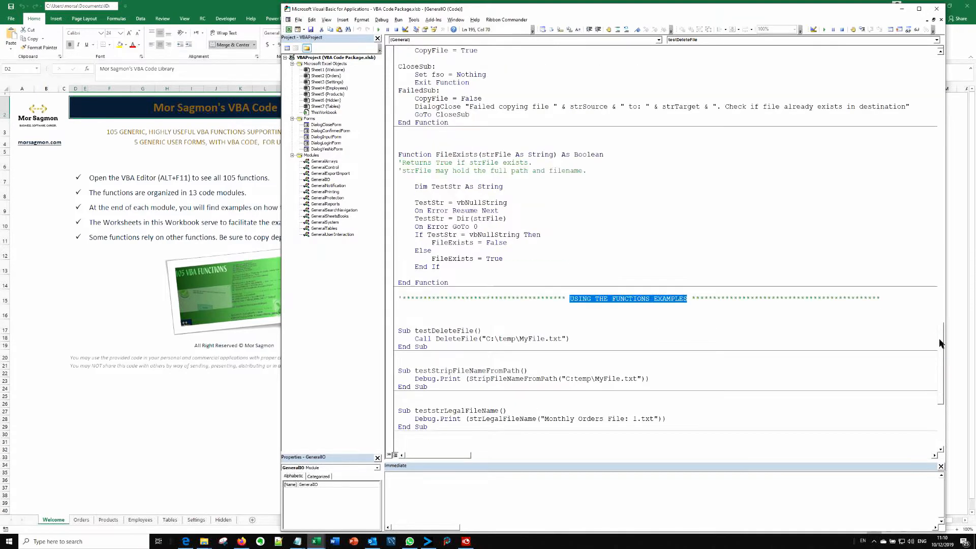
scroll("down", 3)
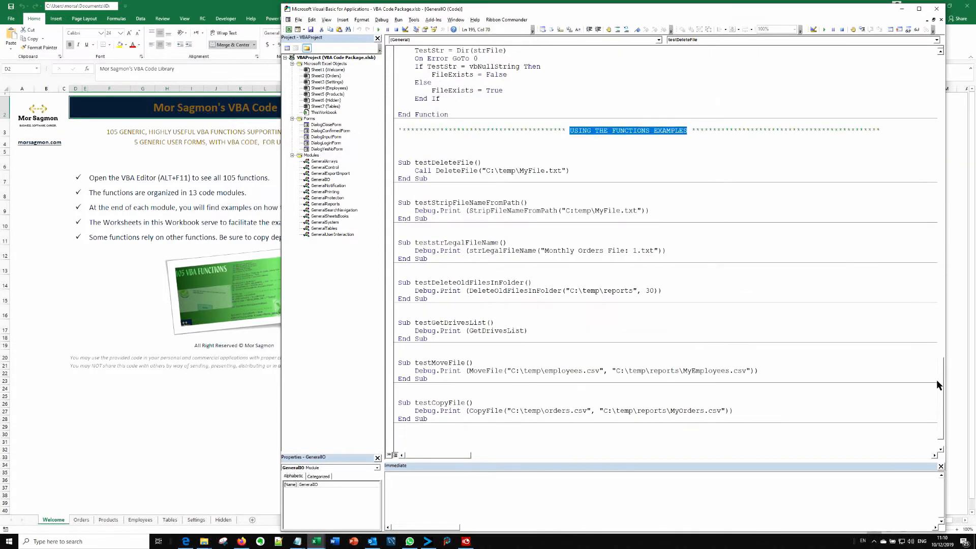
scroll("down", 3)
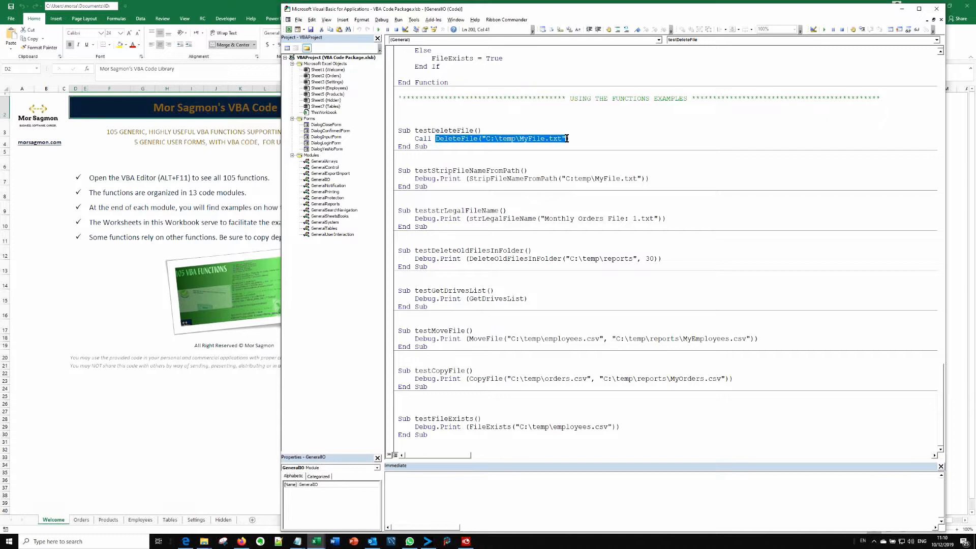
double_click(531, 138)
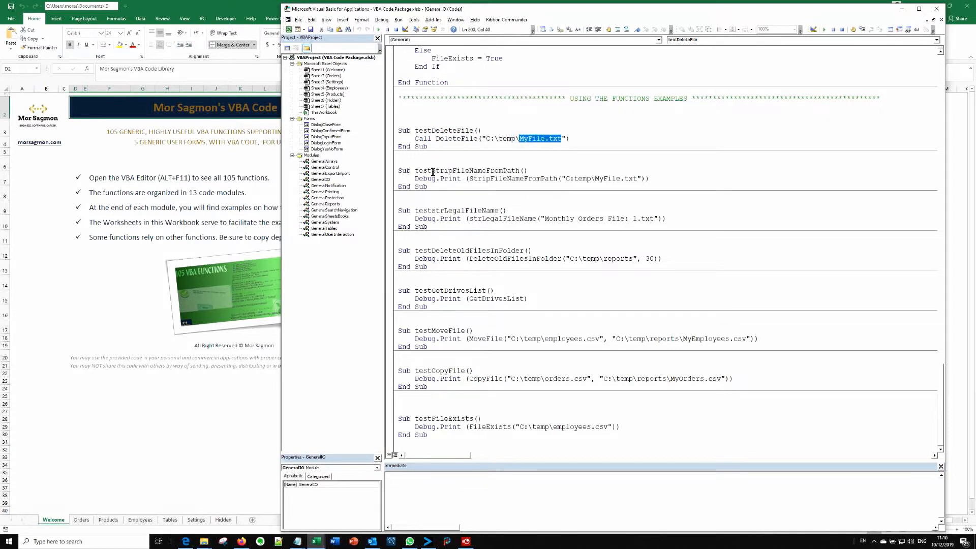
mouse_move(438, 177)
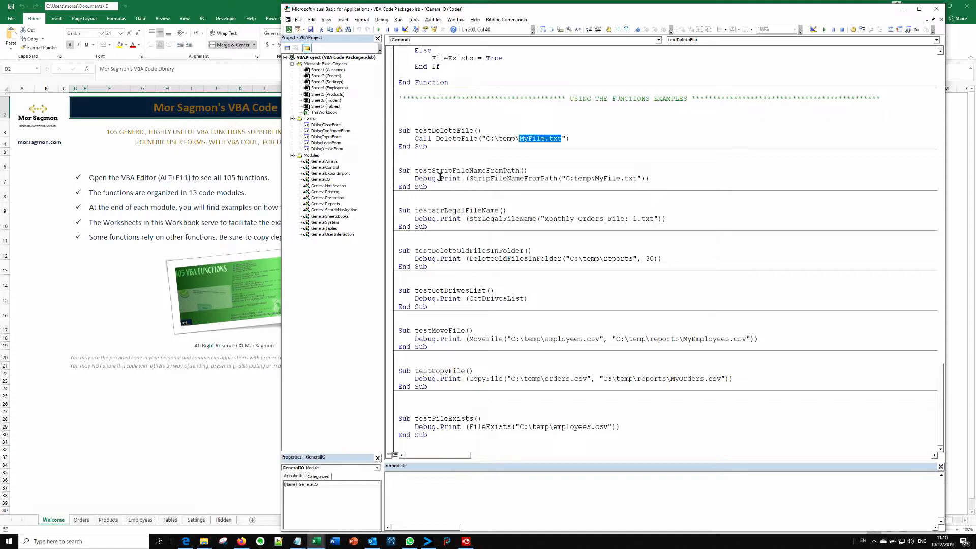
mouse_move(472, 211)
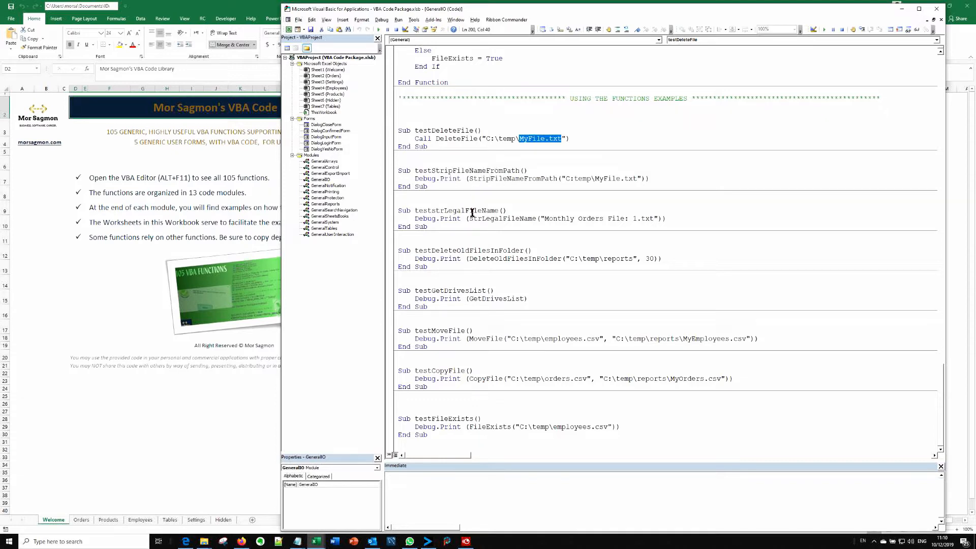
mouse_move(537, 325)
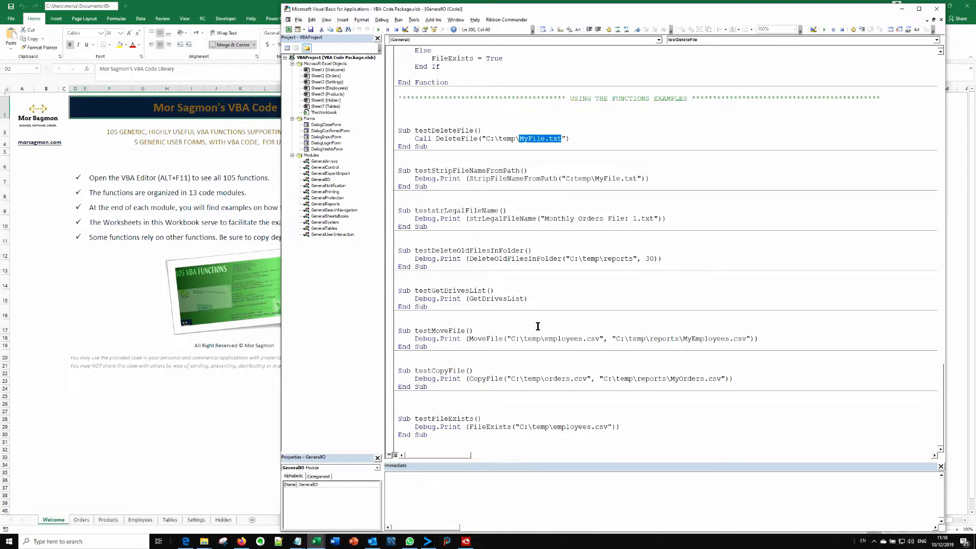
mouse_move(474, 302)
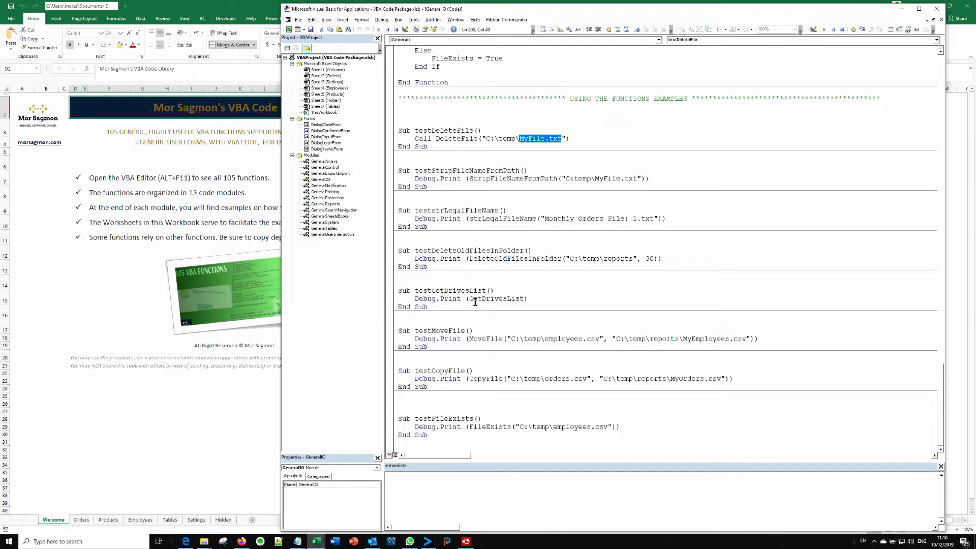
Run testGetDrivesList to print drive letters C, D, E, F, G, P, W, X and Y
left_click(490, 299)
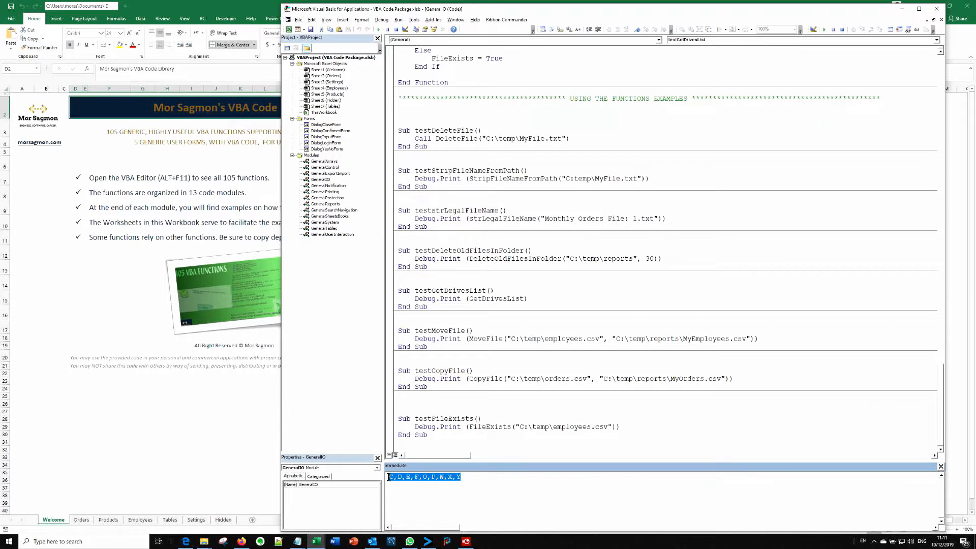
left_click(457, 476)
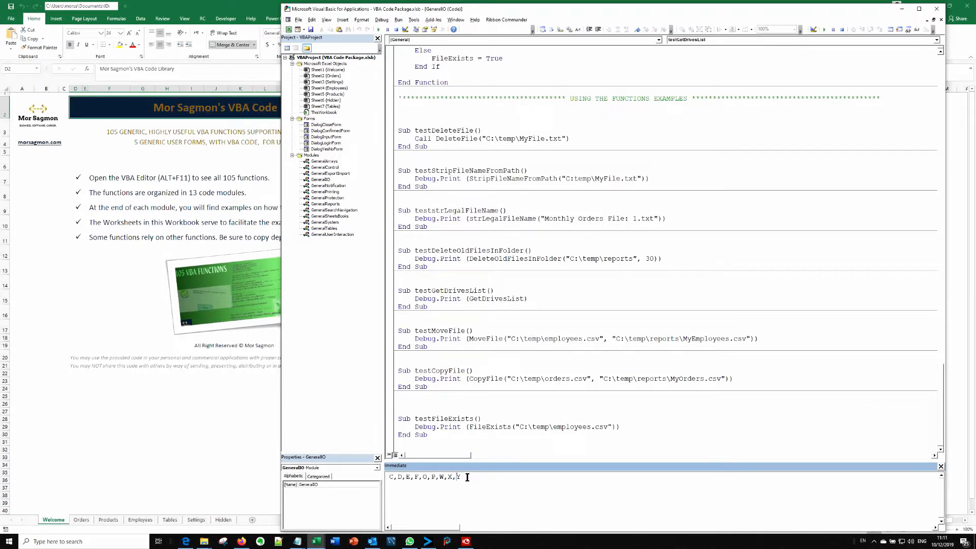
mouse_move(488, 255)
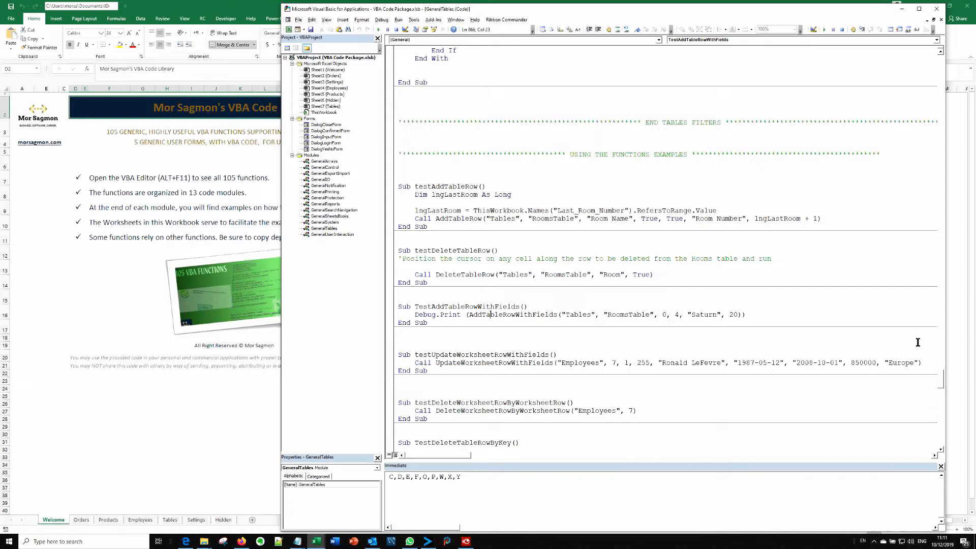
Scroll through the GeneralTables module's table functions, including the Saturn row test
scroll("up", 3)
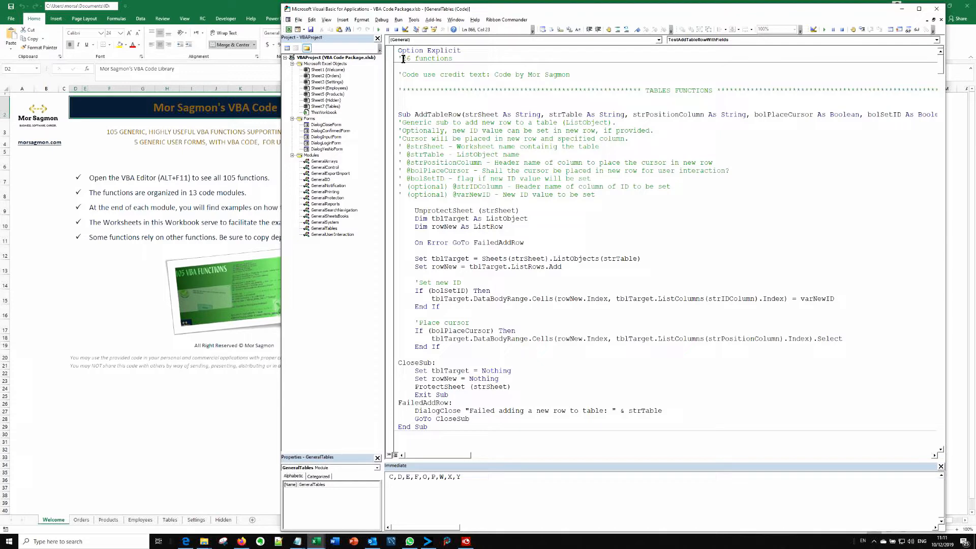
mouse_move(630, 153)
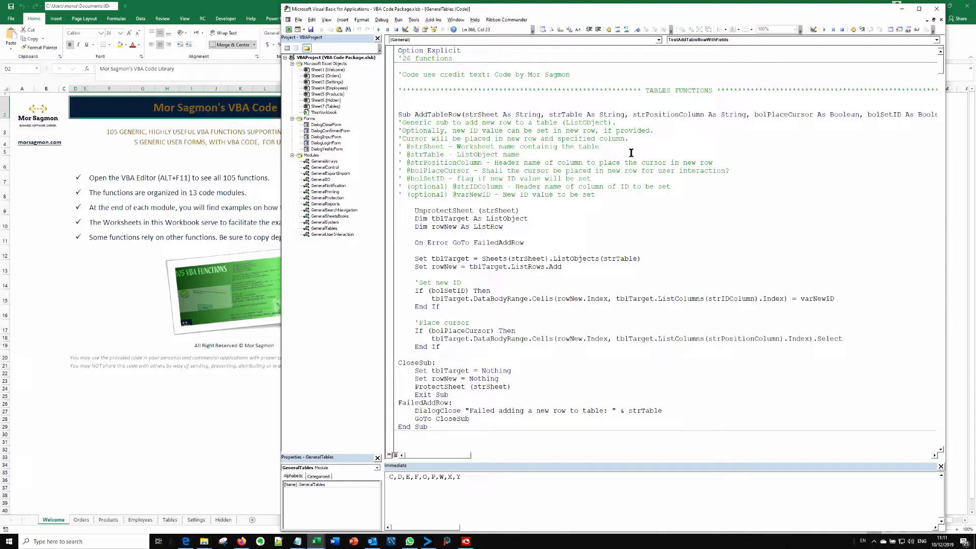
mouse_move(941, 67)
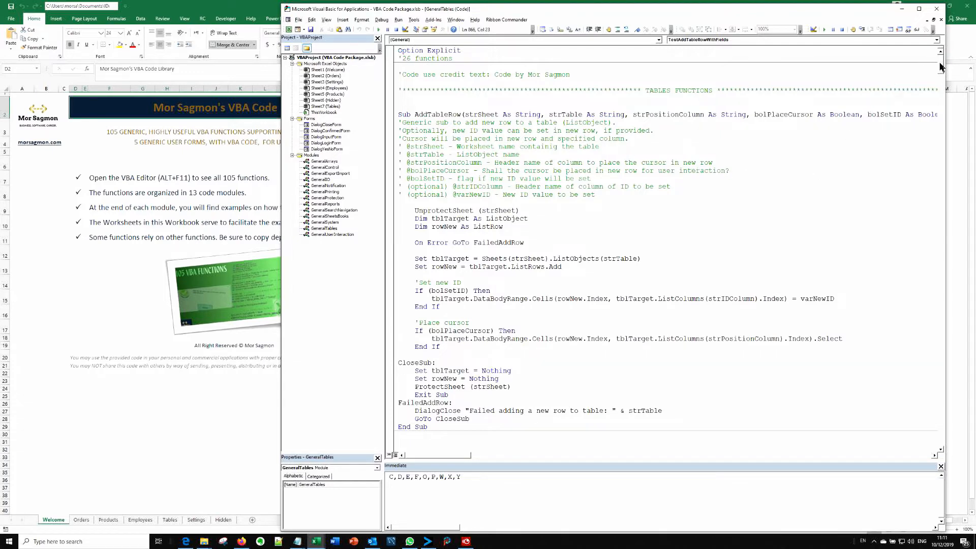
scroll("down", 3)
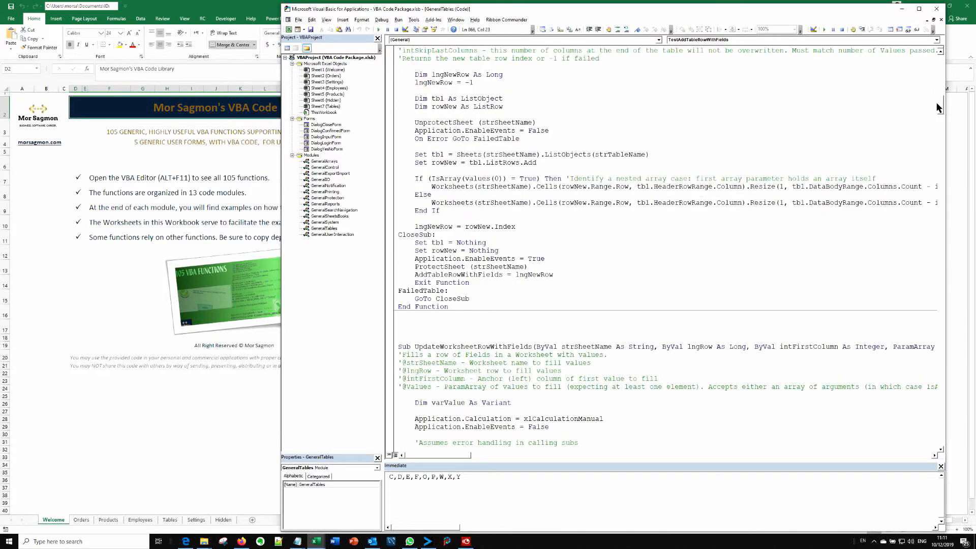
scroll("down", 3)
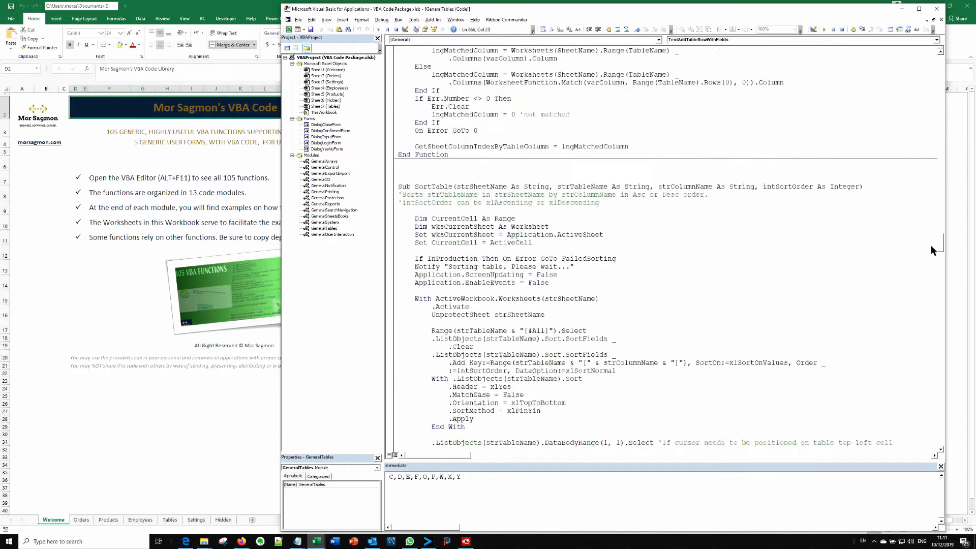
scroll("down", 3)
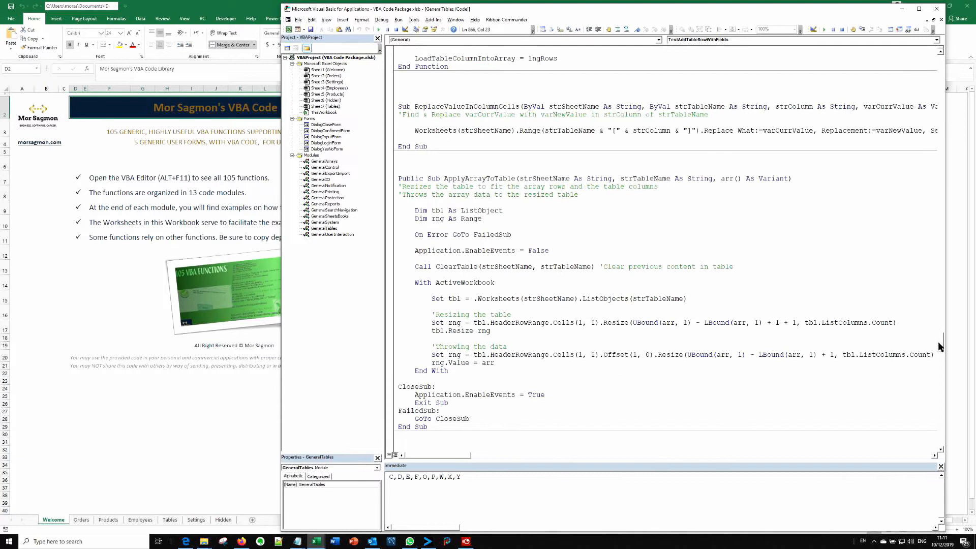
scroll("down", 3)
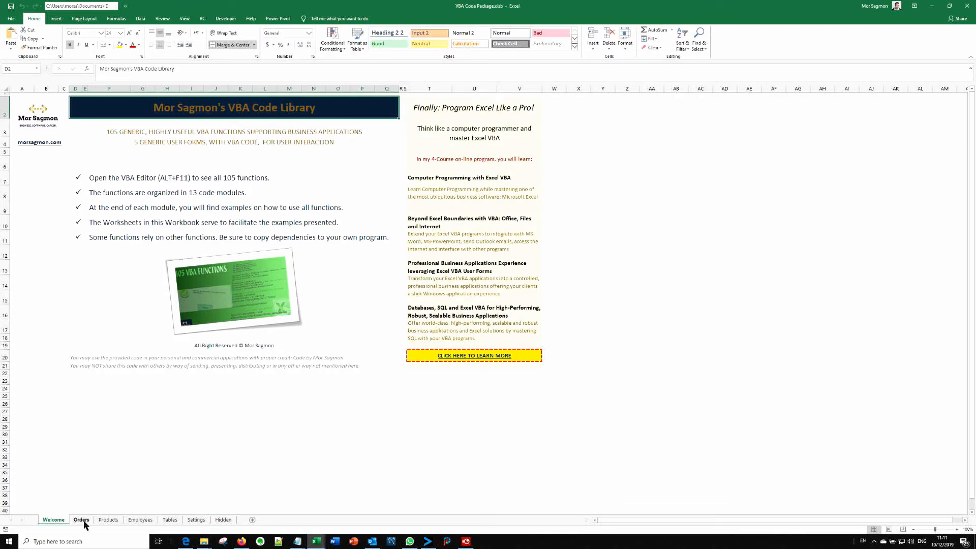
Look over the Orders and Products sheets, then move to the Tables sheet
left_click(80, 520)
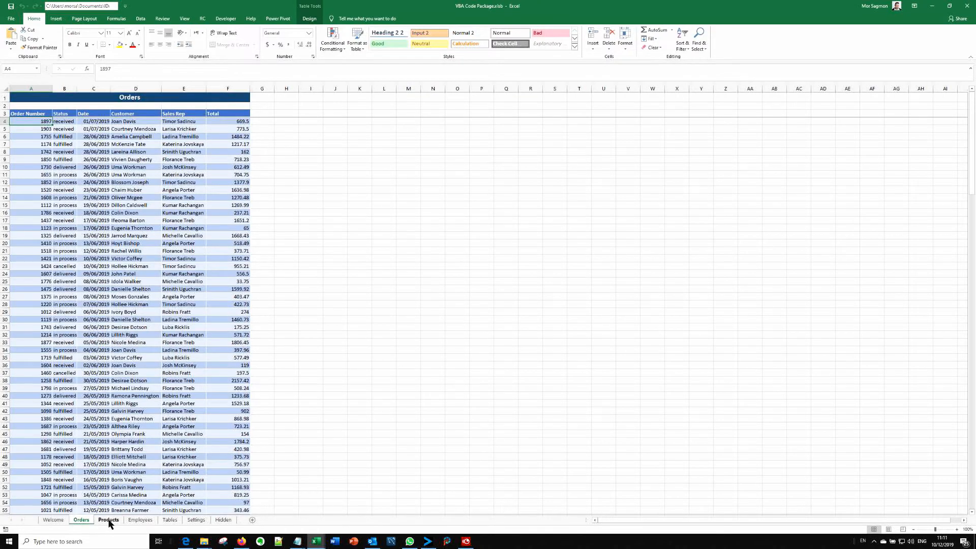
left_click(108, 519)
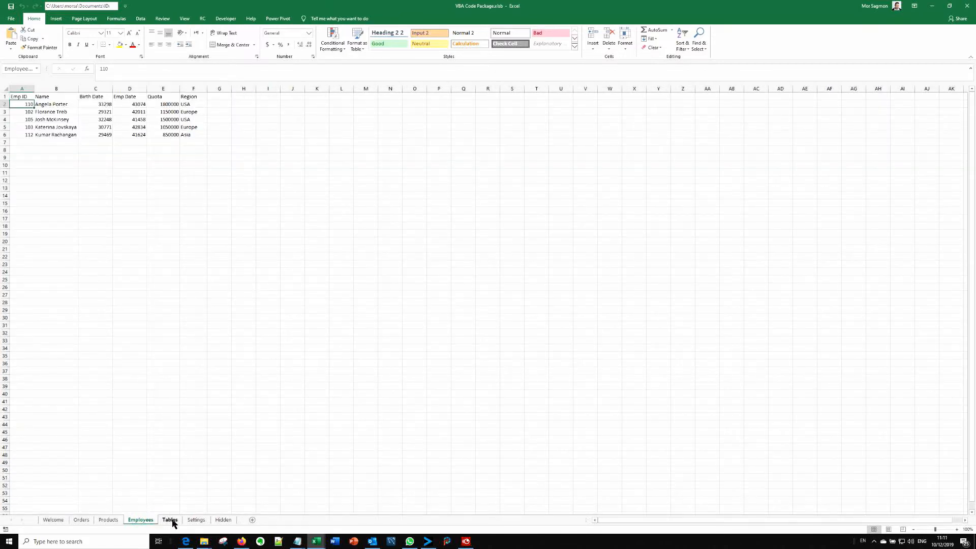
left_click(169, 519)
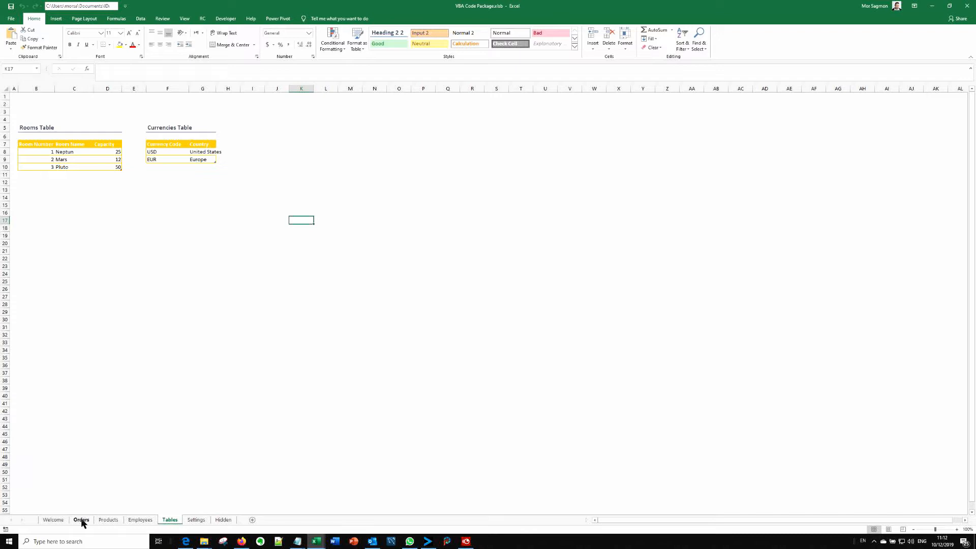
left_click(170, 518)
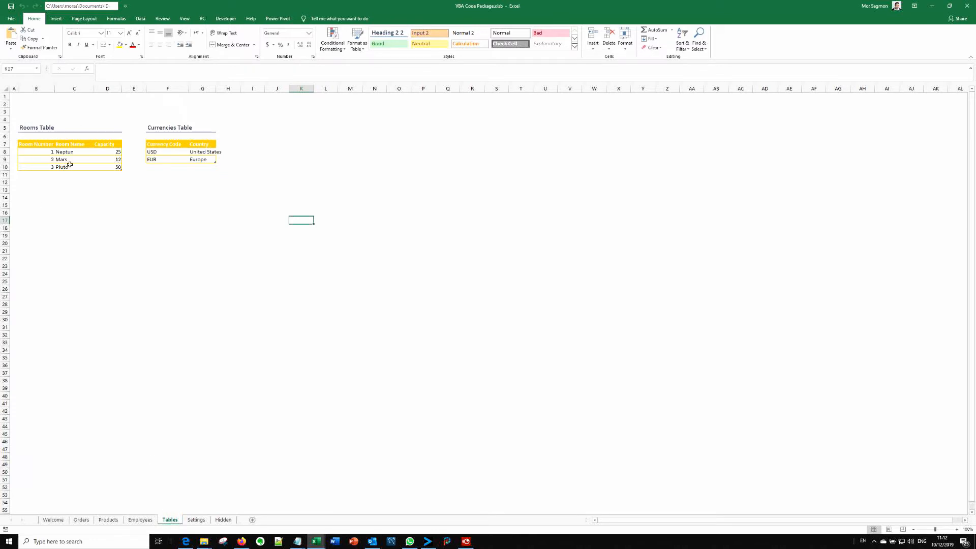
Check in Table Design that the Rooms table is named RoomsTable
left_click(73, 166)
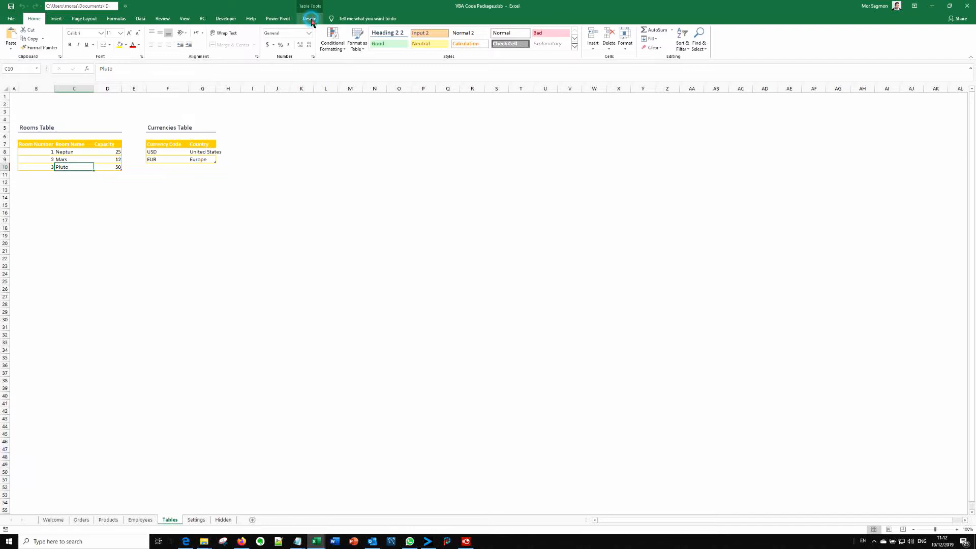
left_click(310, 19)
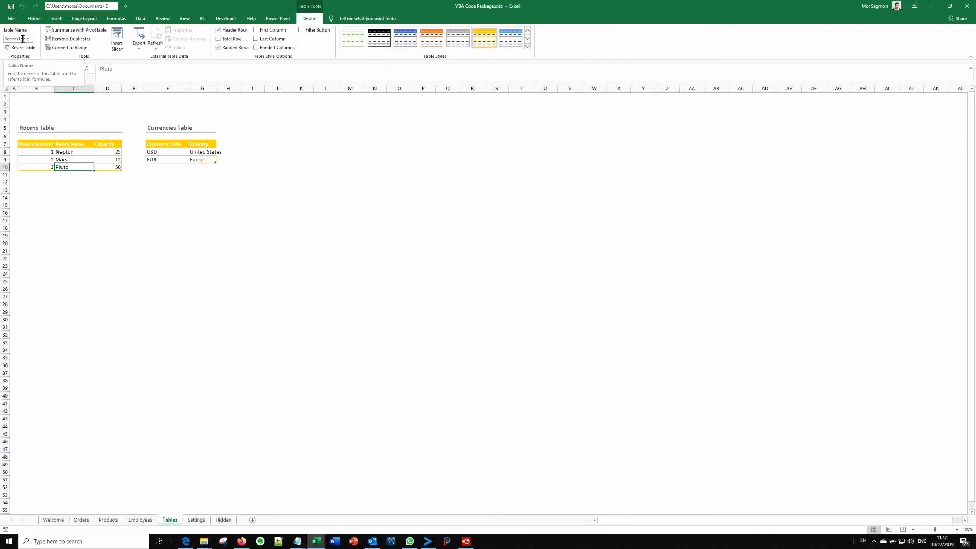
left_click(61, 158)
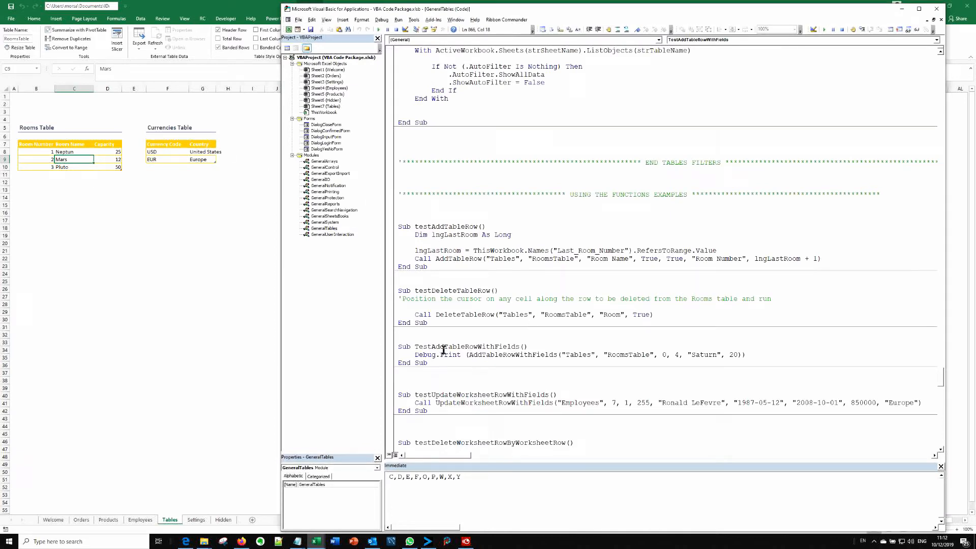
Run TestAddTableRowWithFields to add Saturn, room 4 with capacity 20, to RoomsTable
double_click(452, 346)
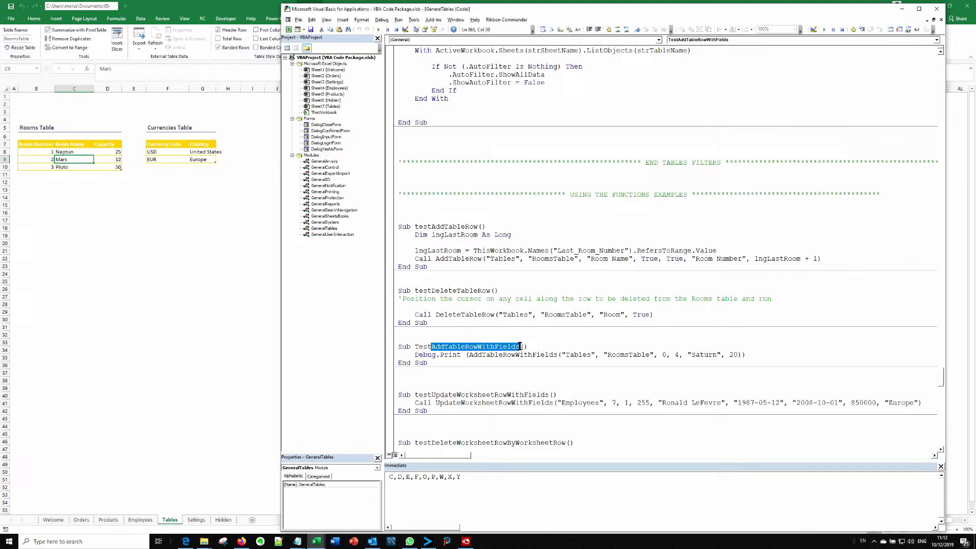
left_click(563, 354)
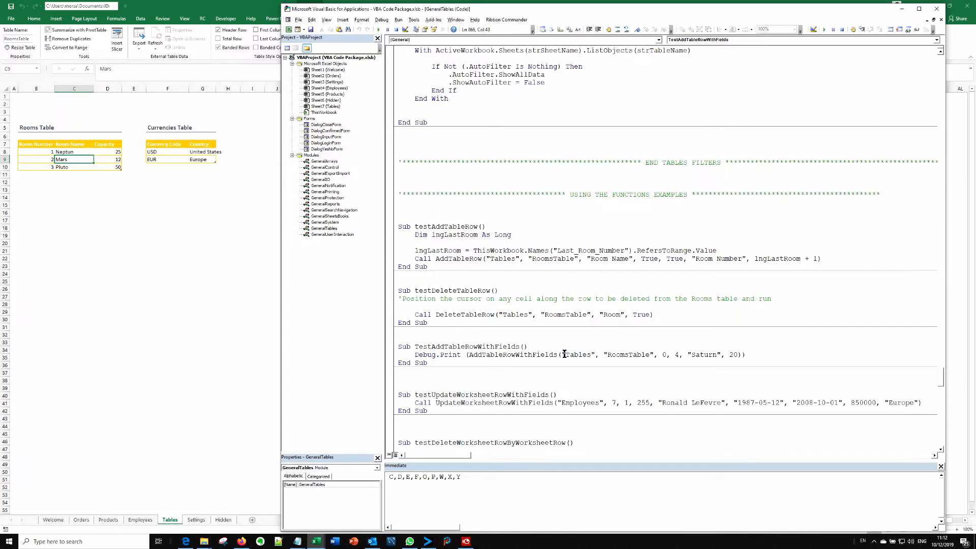
double_click(576, 355)
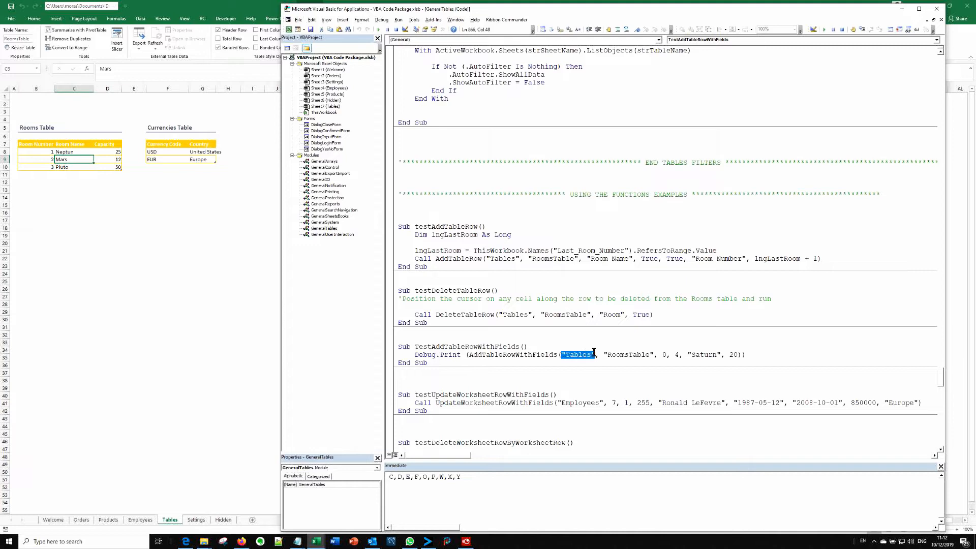
mouse_move(613, 342)
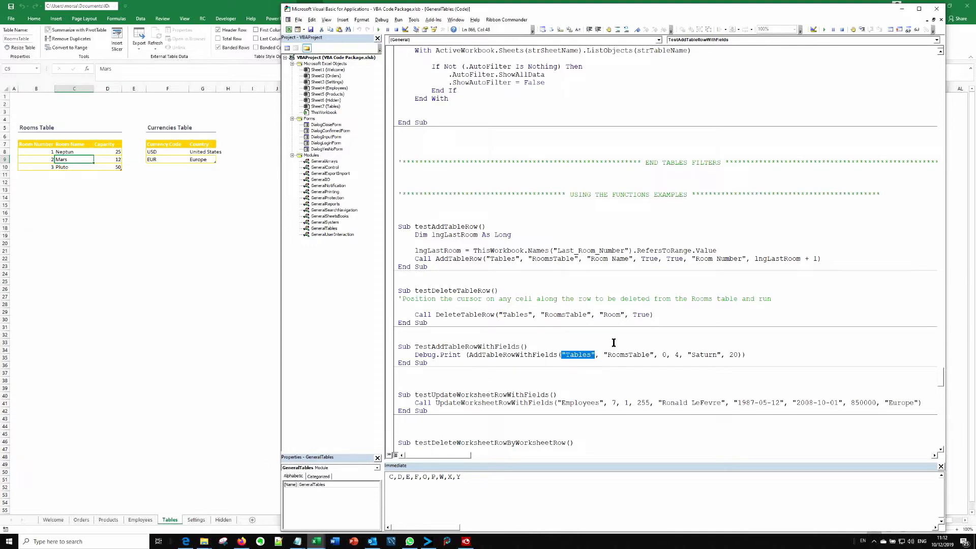
double_click(621, 354)
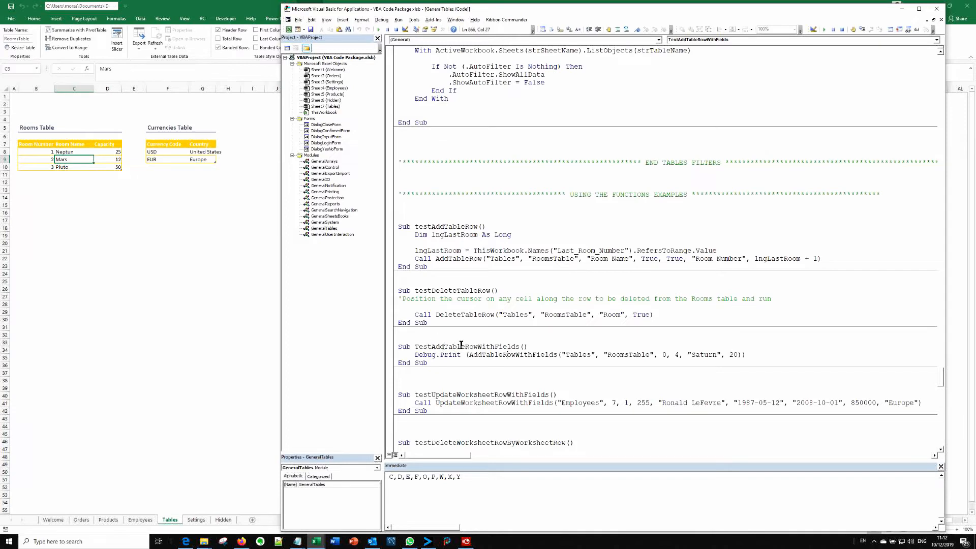
mouse_move(500, 354)
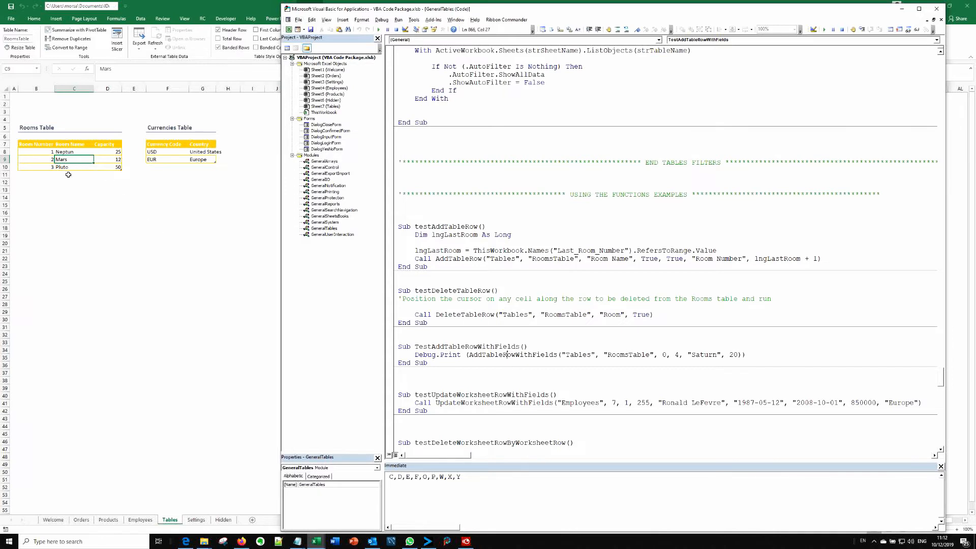
mouse_move(212, 255)
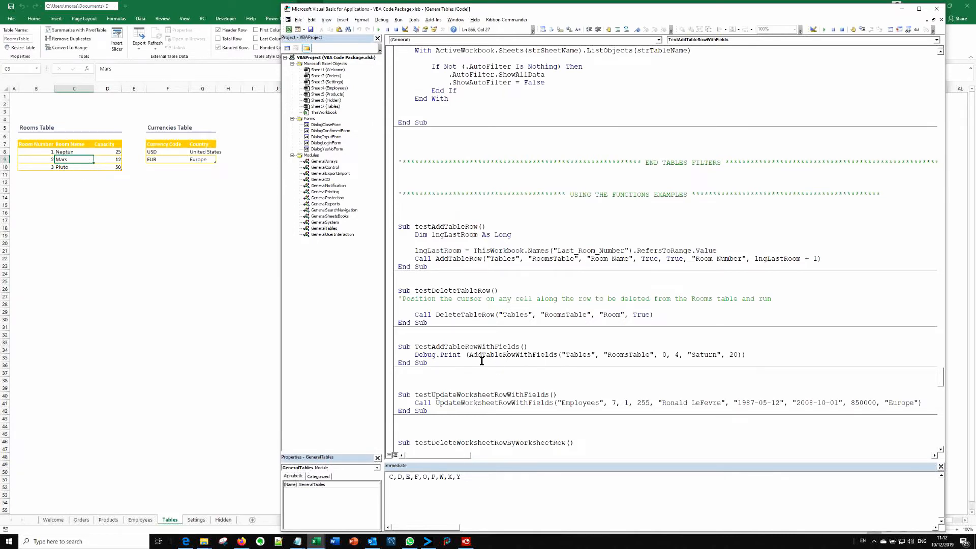
key("F5")
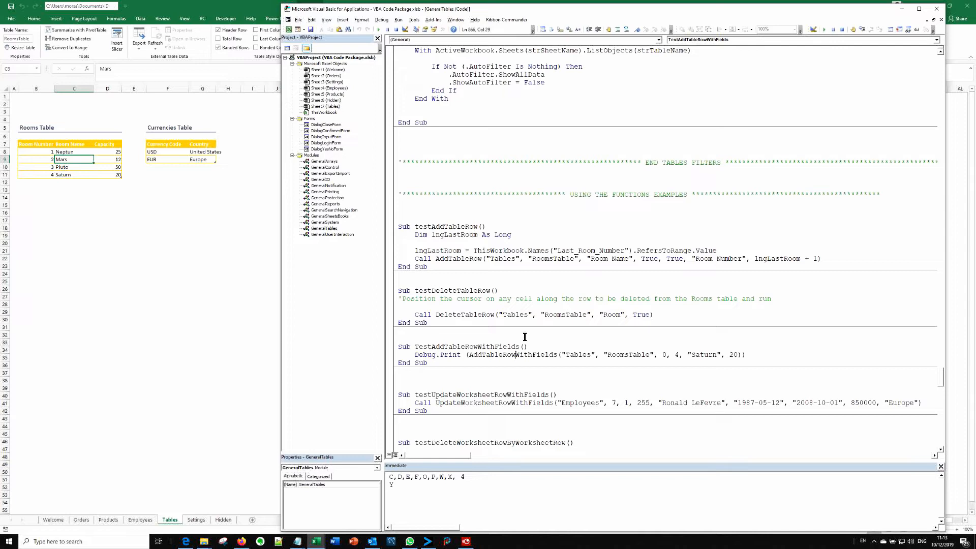
Place the cursor in the testDeleteTableRow sub, ready to delete the Saturn row
left_click(521, 313)
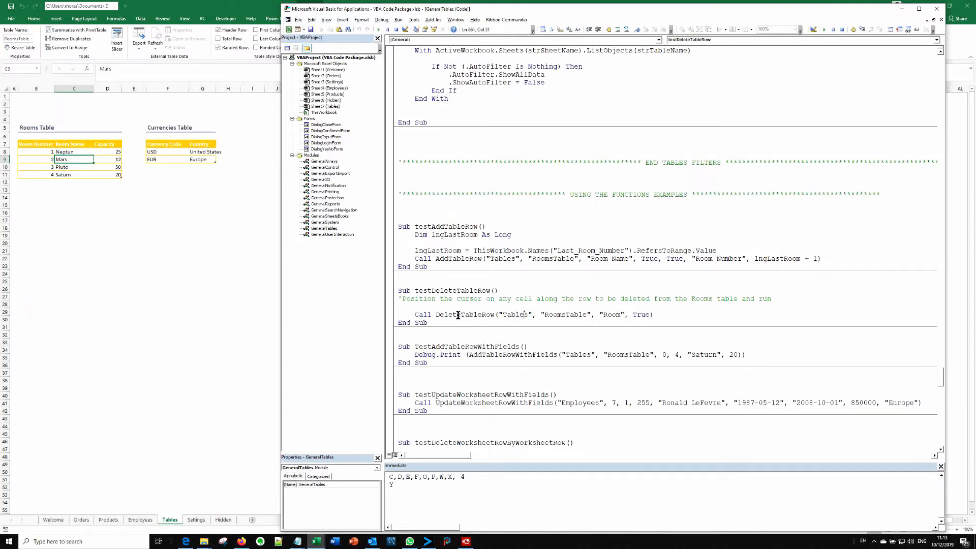
double_click(462, 314)
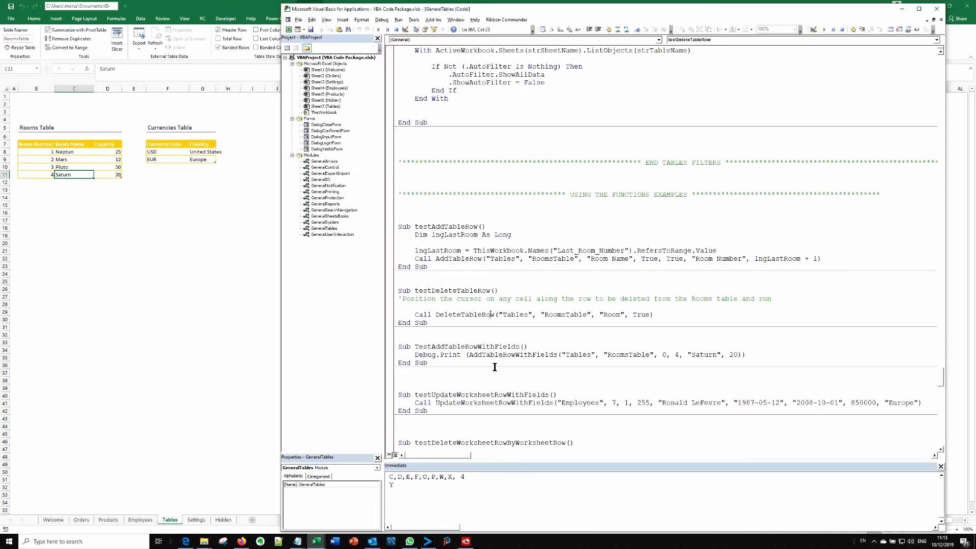
mouse_move(498, 335)
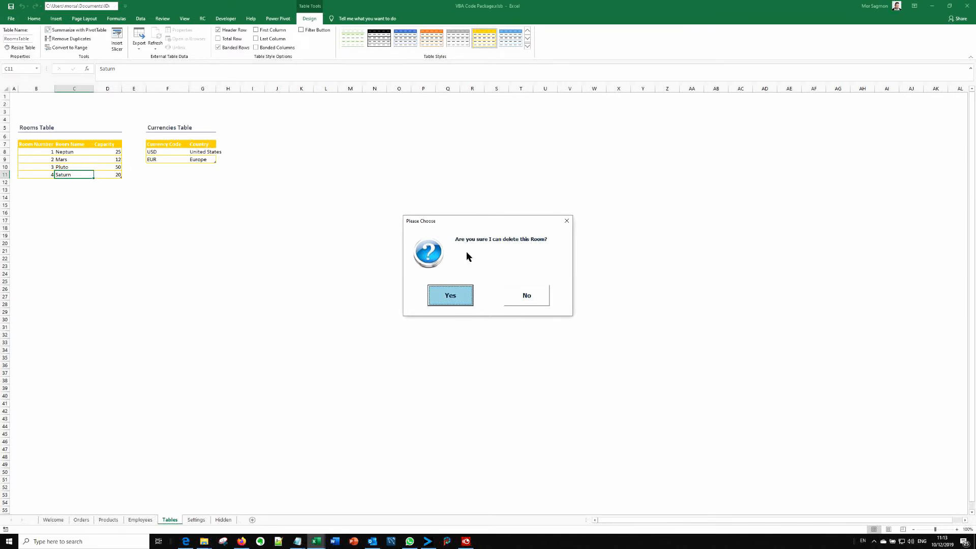
mouse_move(496, 254)
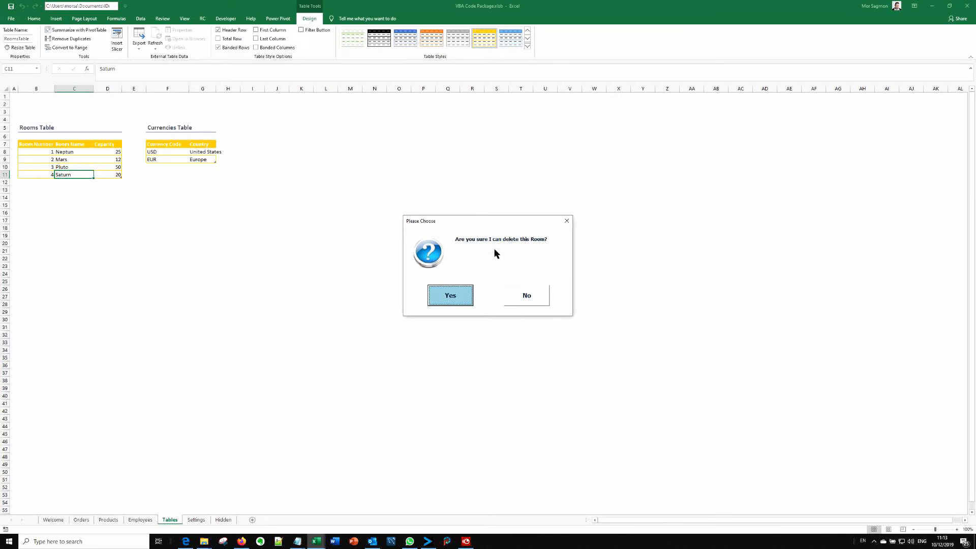
mouse_move(484, 299)
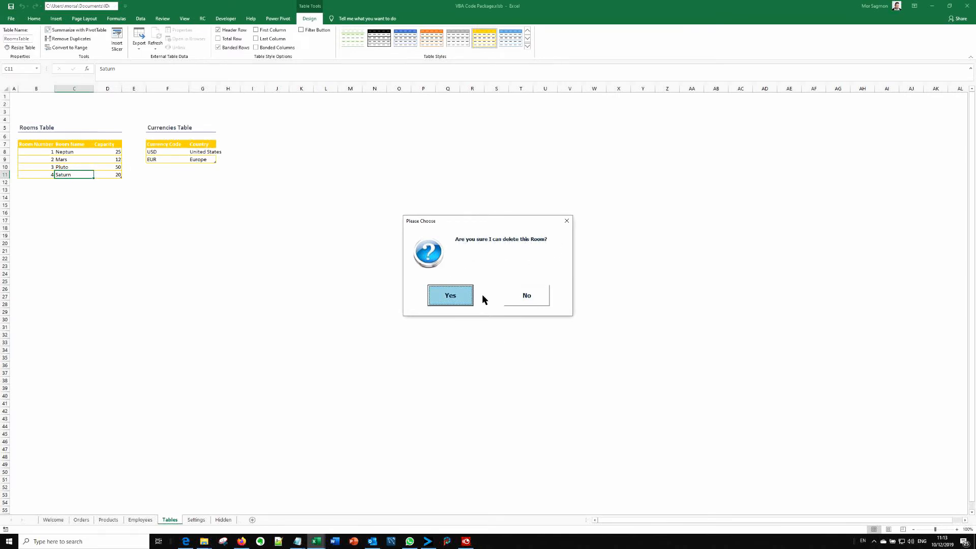
mouse_move(416, 233)
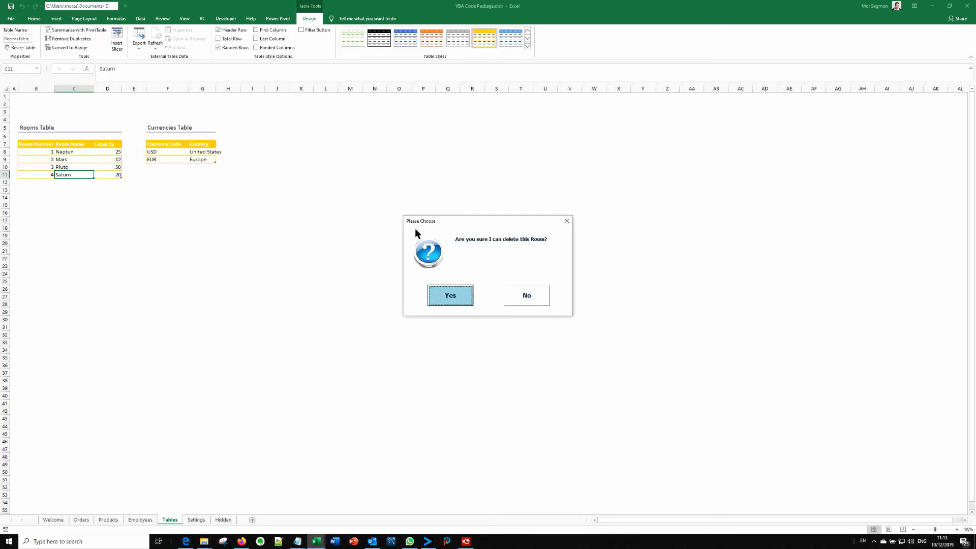
mouse_move(467, 209)
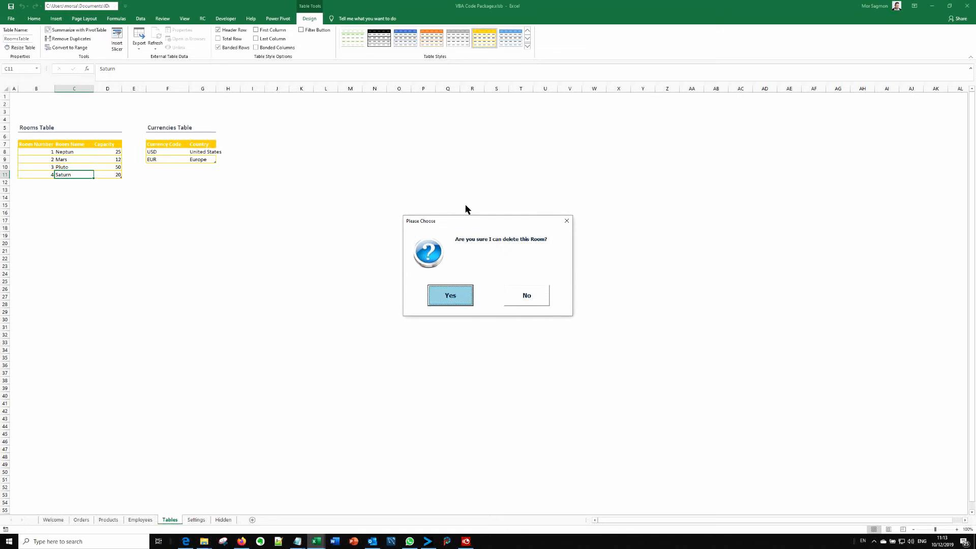
mouse_move(480, 284)
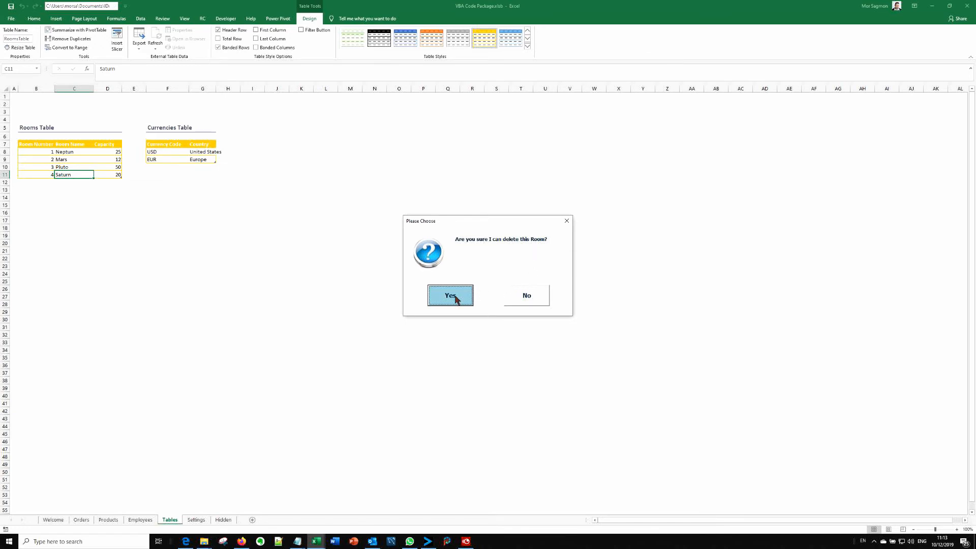
Answer Yes to the 'Please Choose' prompt to delete the Saturn room
left_click(449, 295)
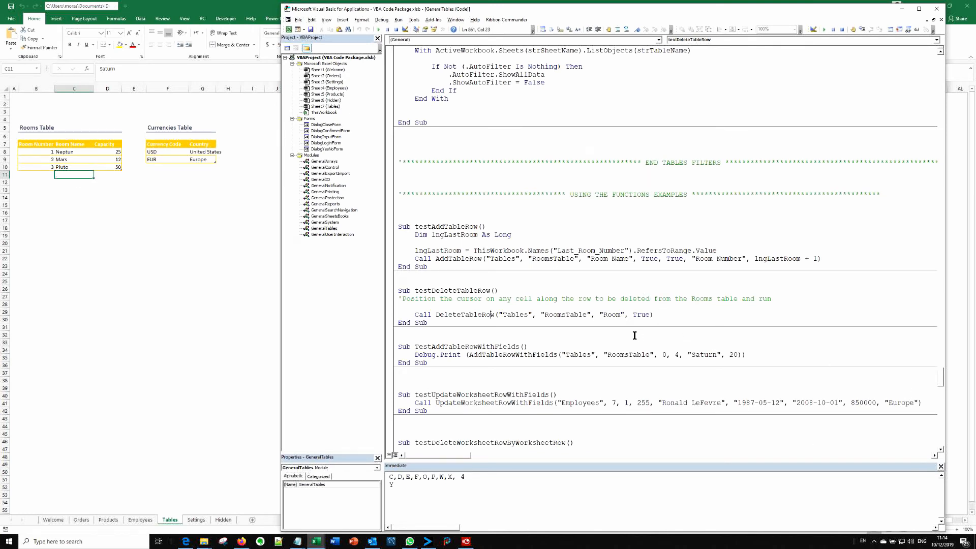
mouse_move(487, 134)
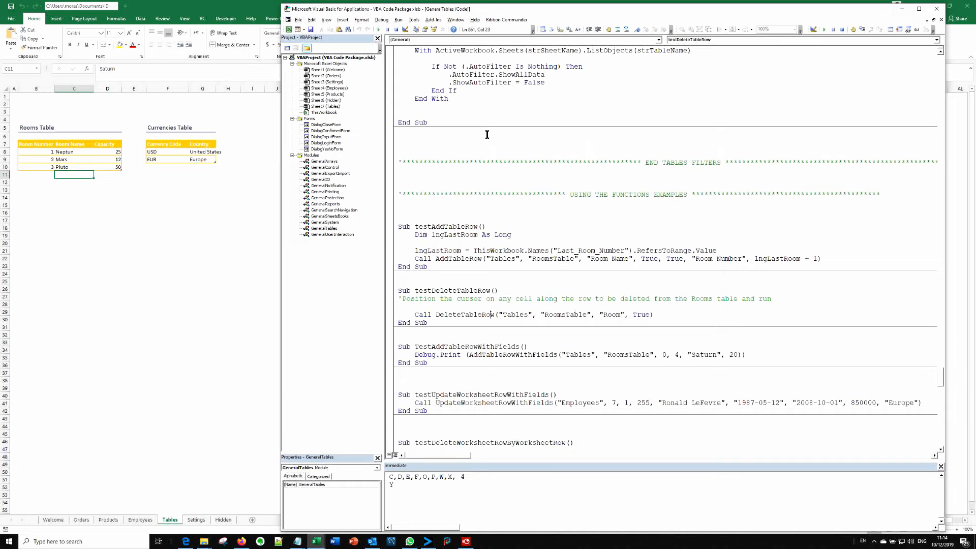
mouse_move(496, 343)
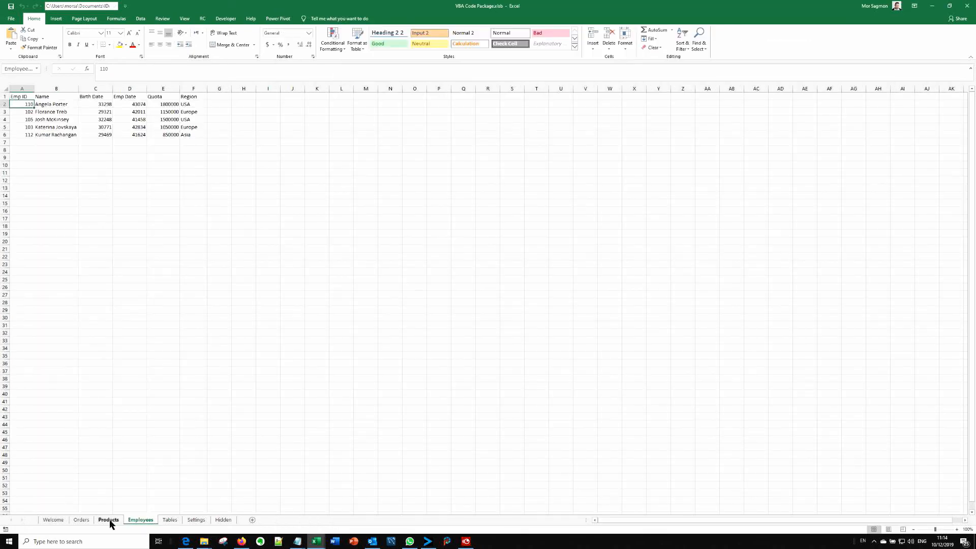
Show the Products sheet and scroll the GeneralTables code back to the module top
left_click(107, 519)
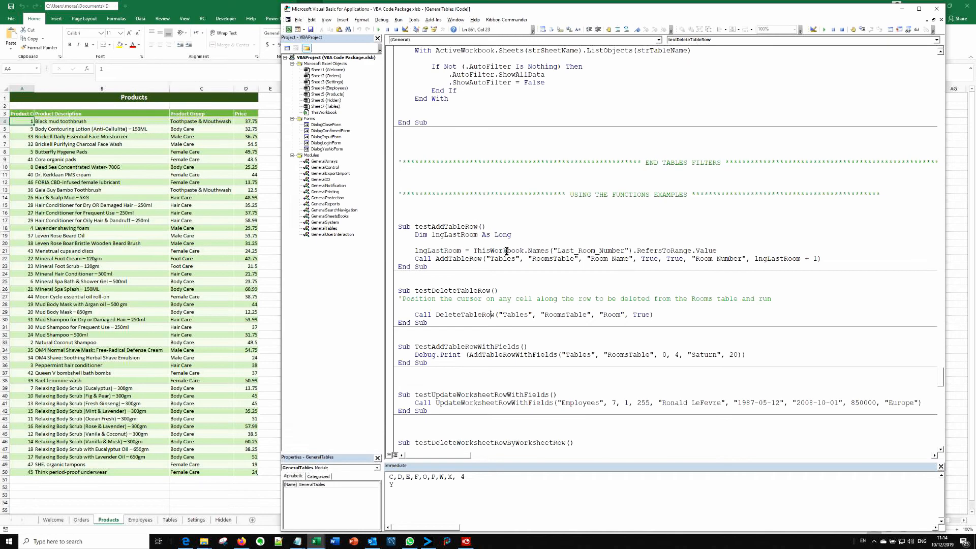
scroll("up", 3)
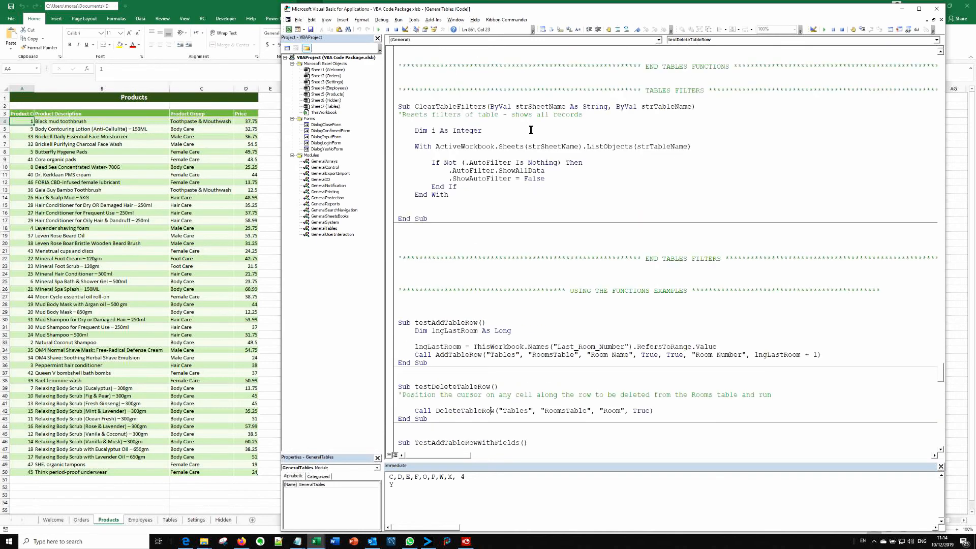
scroll("up", 3)
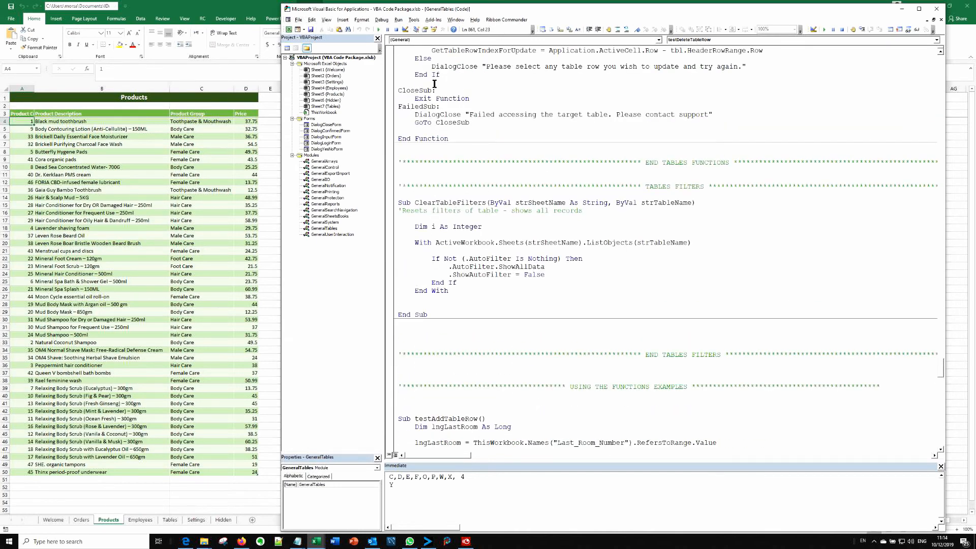
scroll("up", 3)
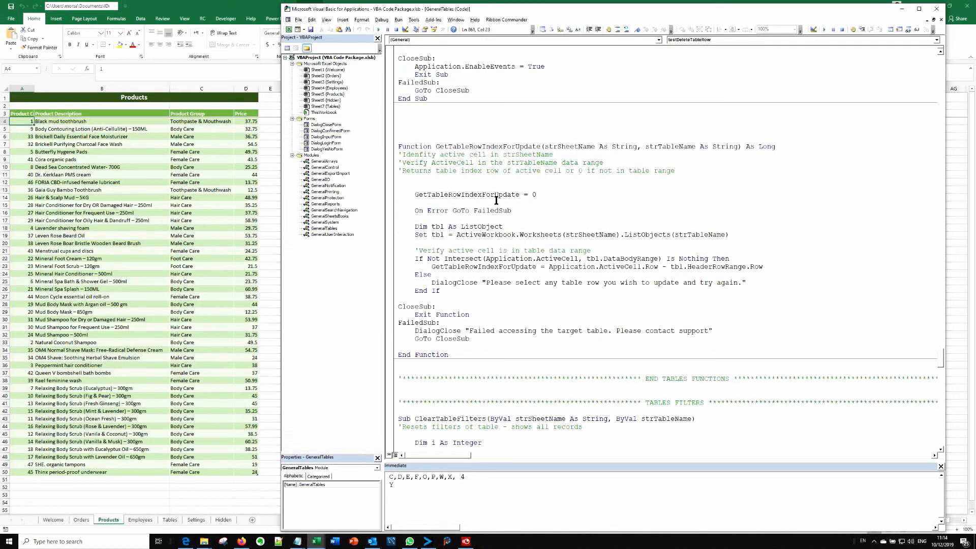
mouse_move(491, 246)
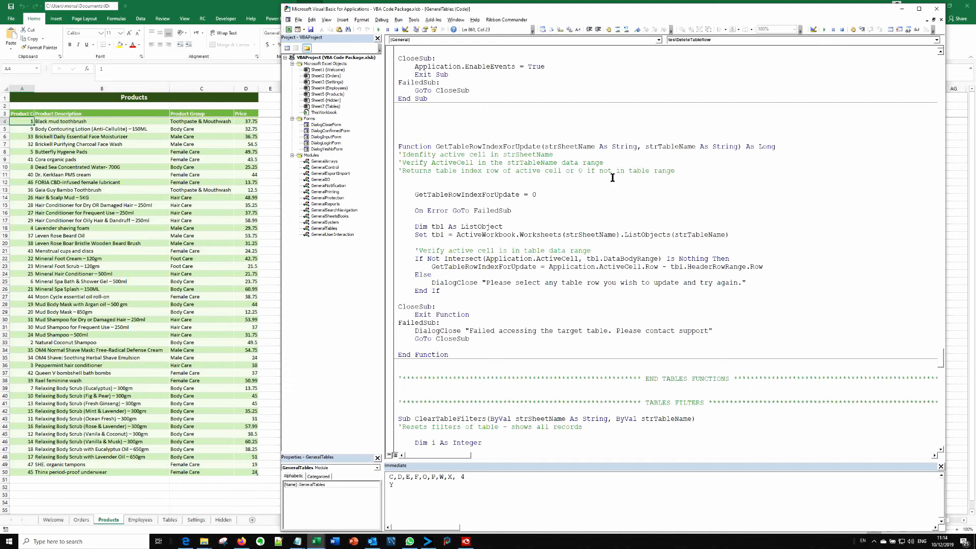
mouse_move(616, 185)
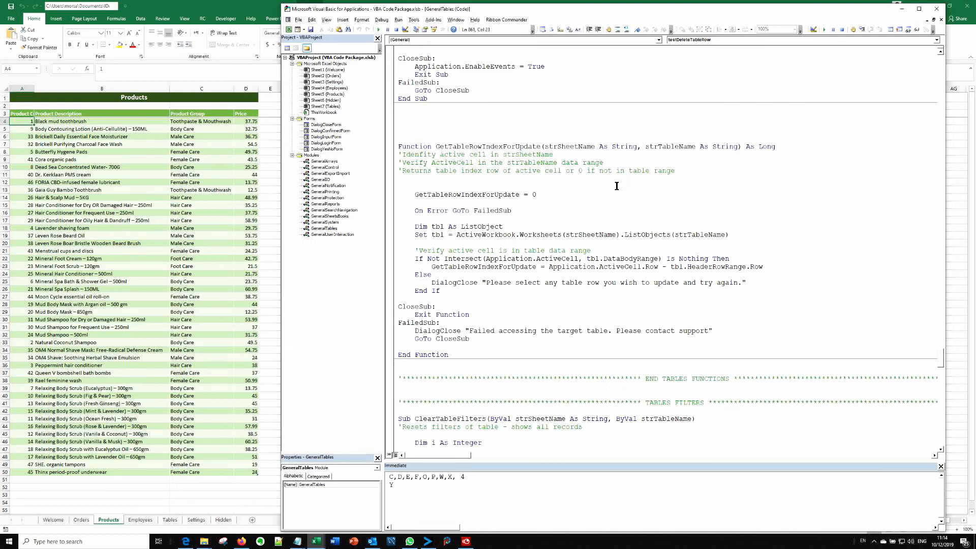
scroll("up", 3)
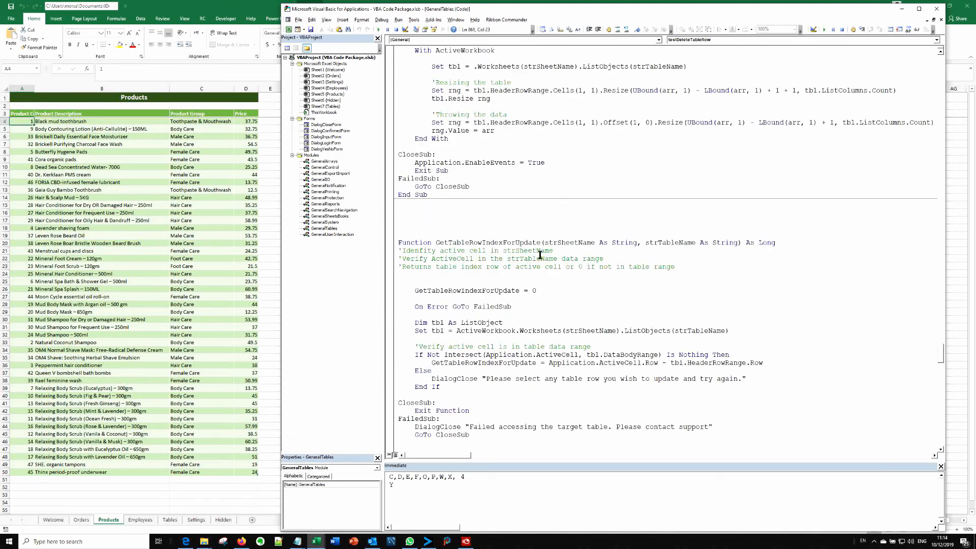
scroll("up", 3)
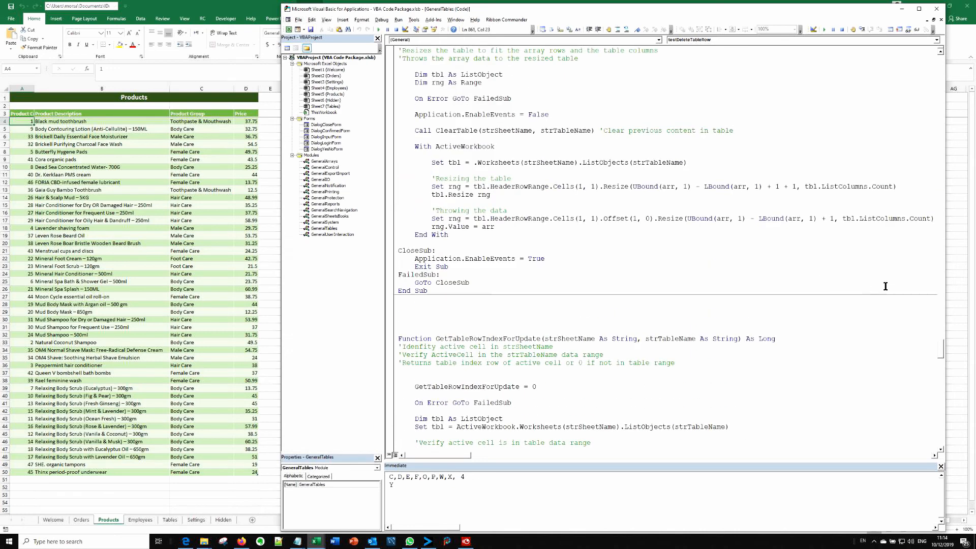
scroll("up", 3)
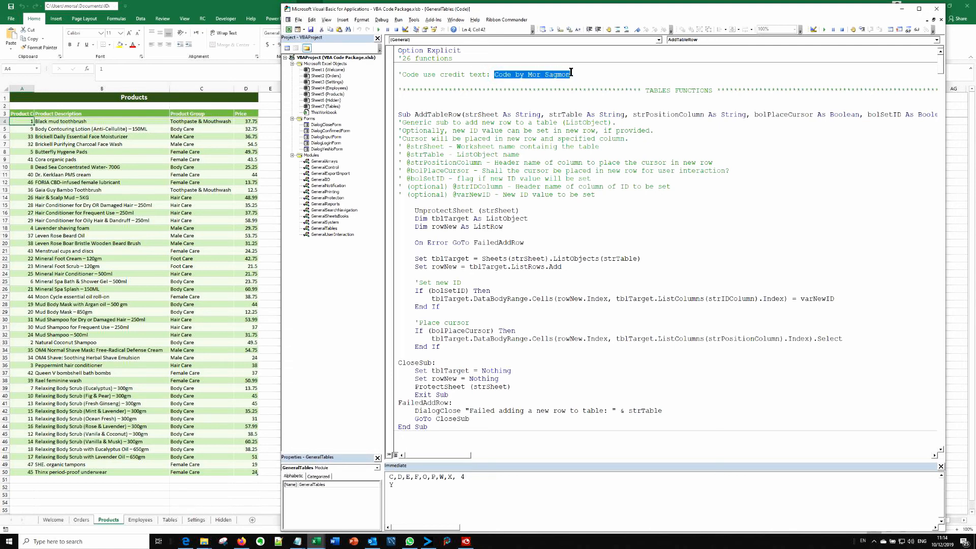
left_click(602, 250)
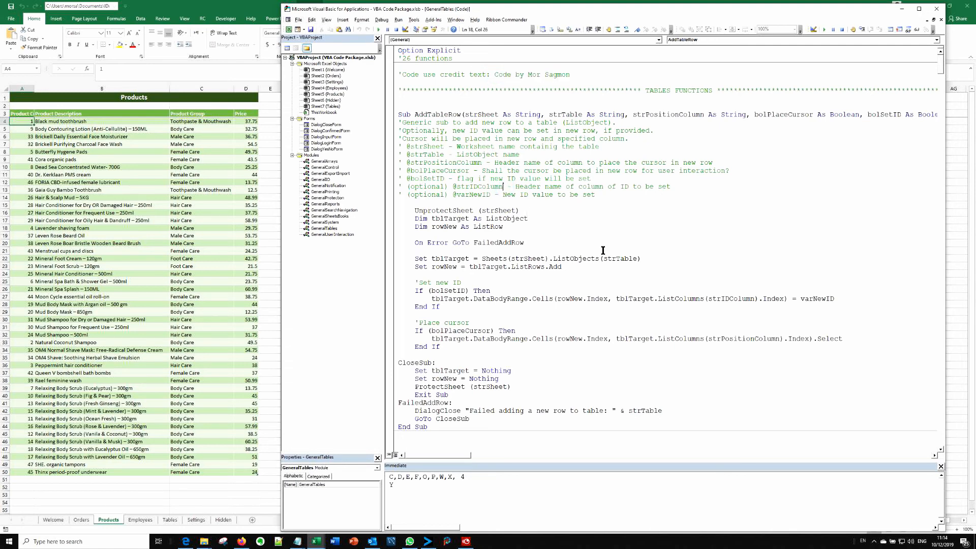
mouse_move(606, 241)
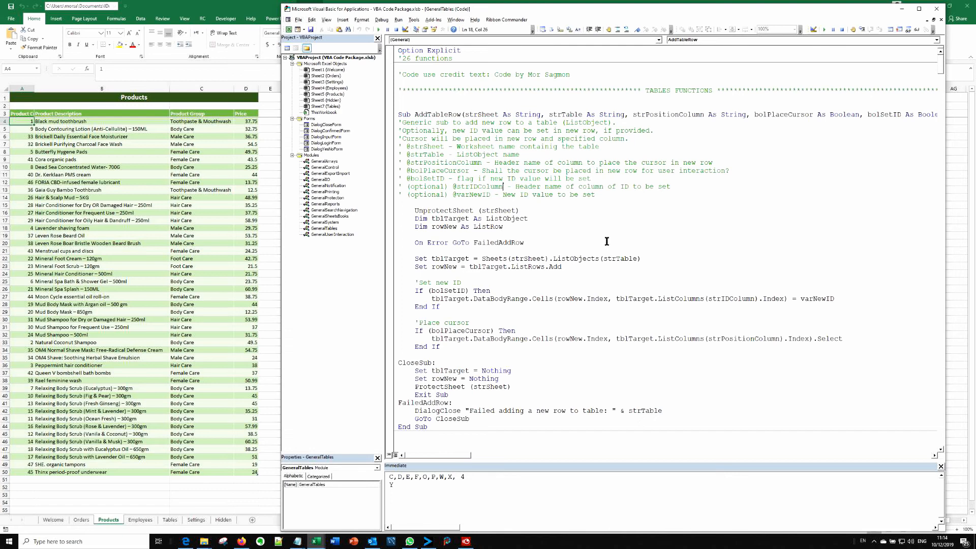
mouse_move(516, 202)
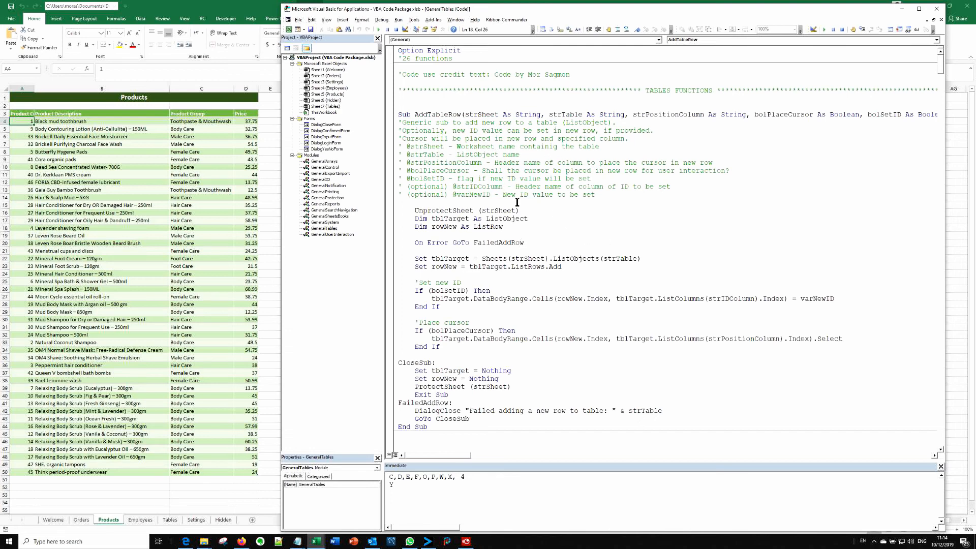